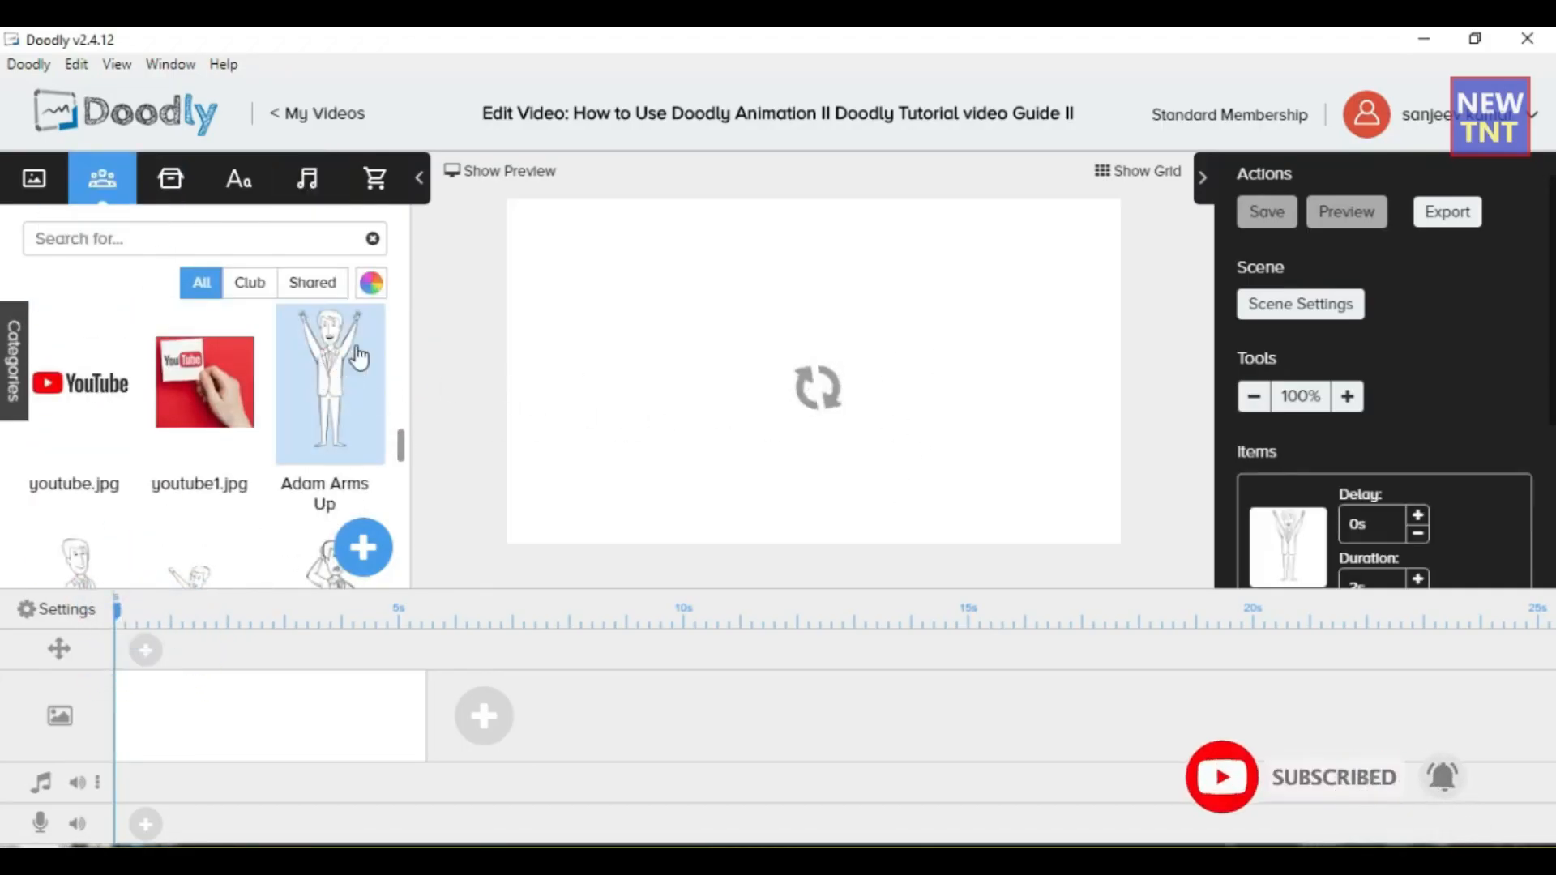
Step: Add the Adam Arms Up character from the Characters library to the scene
left_click(329, 382)
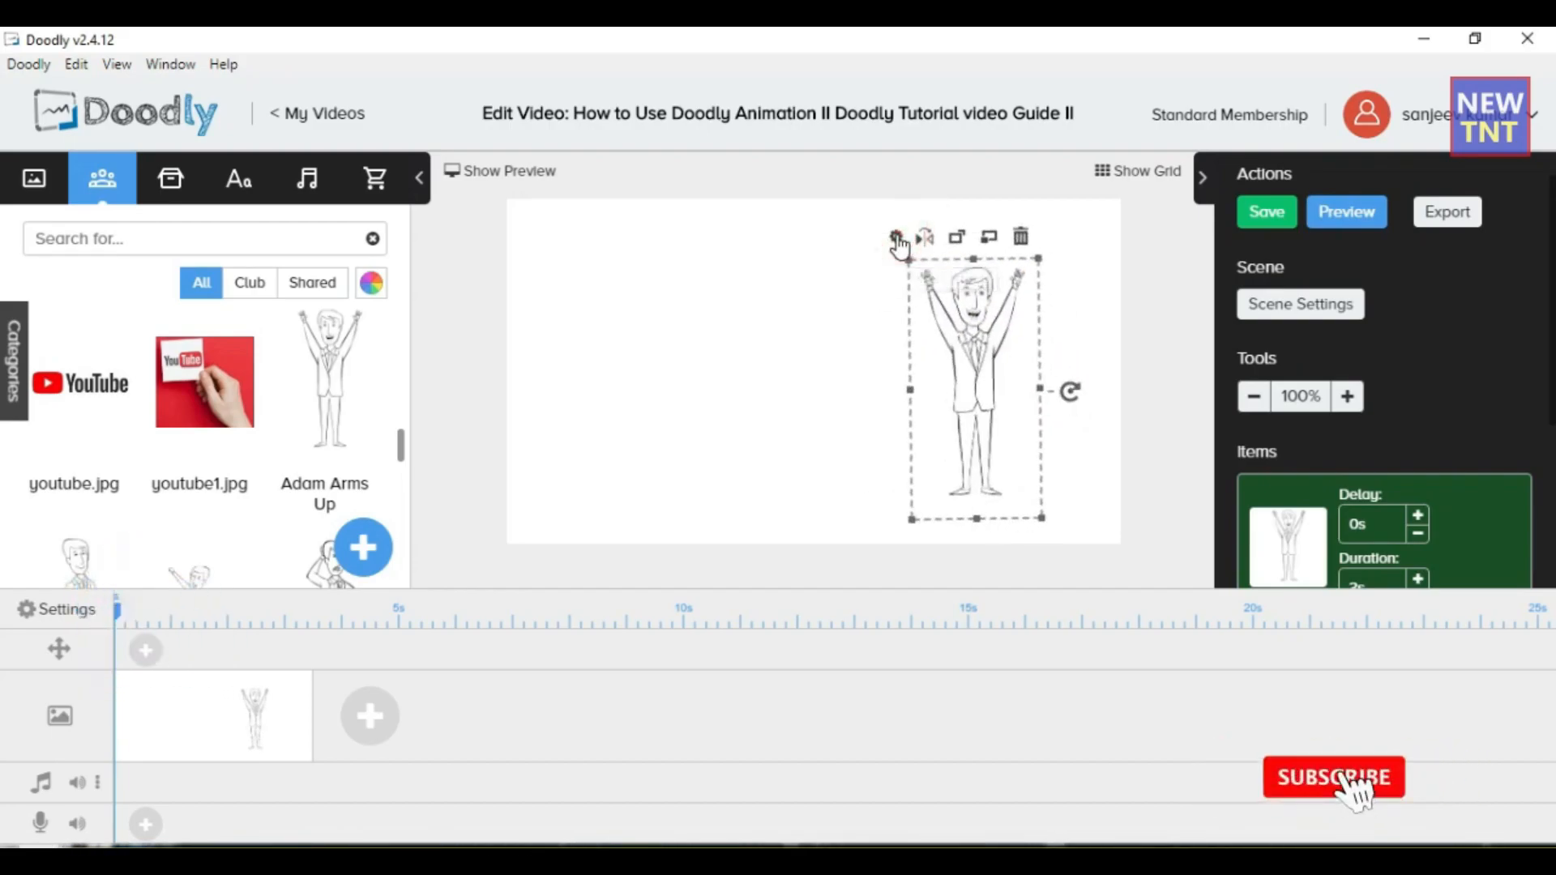
Step: Recolour the Adam Arms Up character to green #417505 via its Asset Settings
left_click(894, 236)
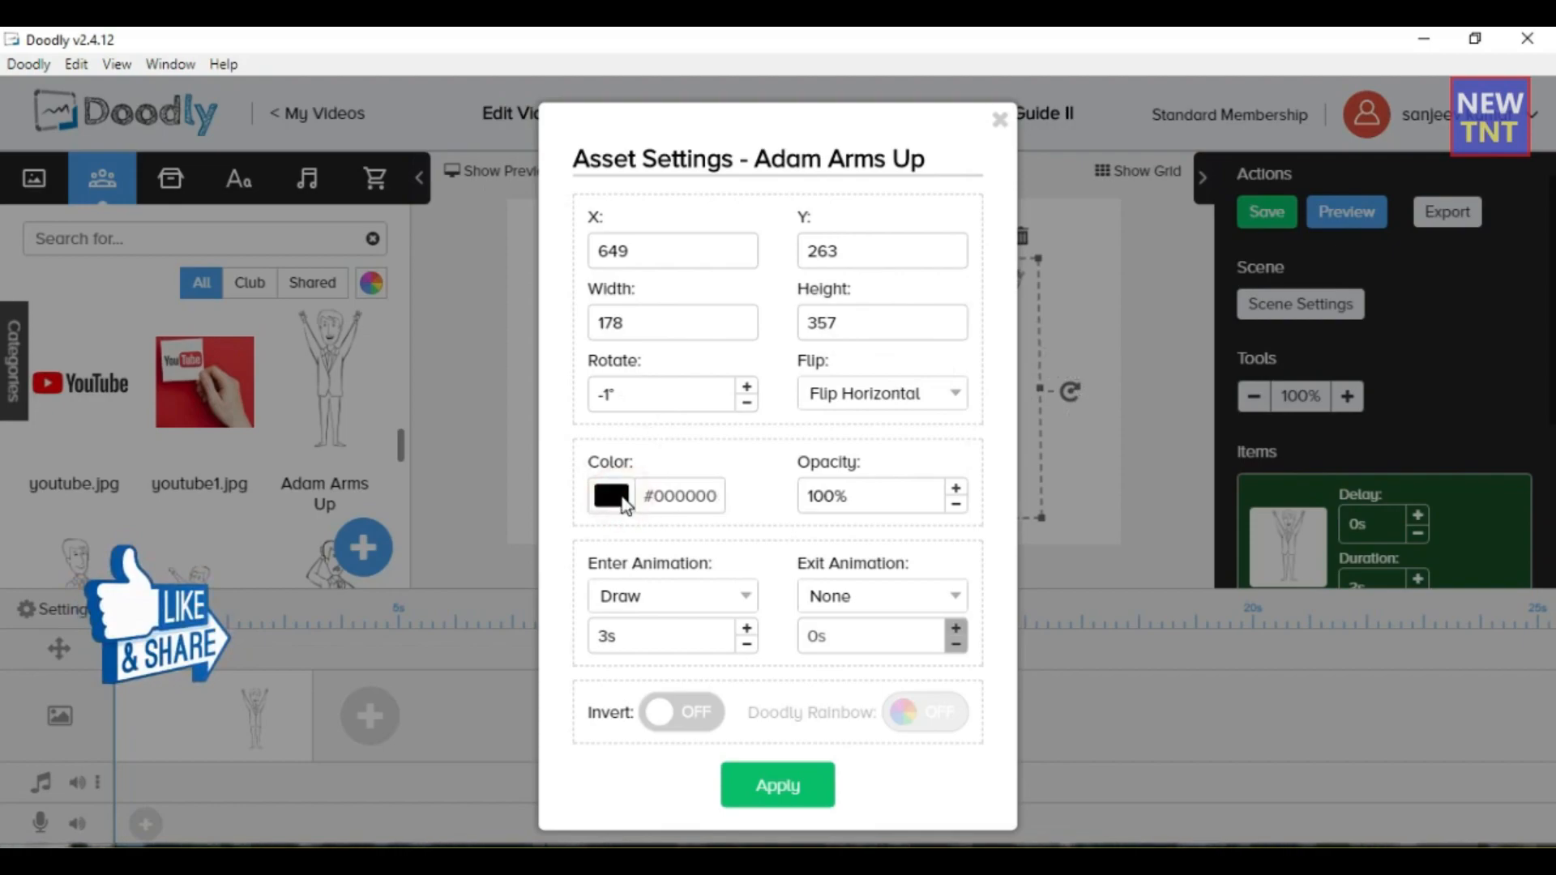
left_click(611, 496)
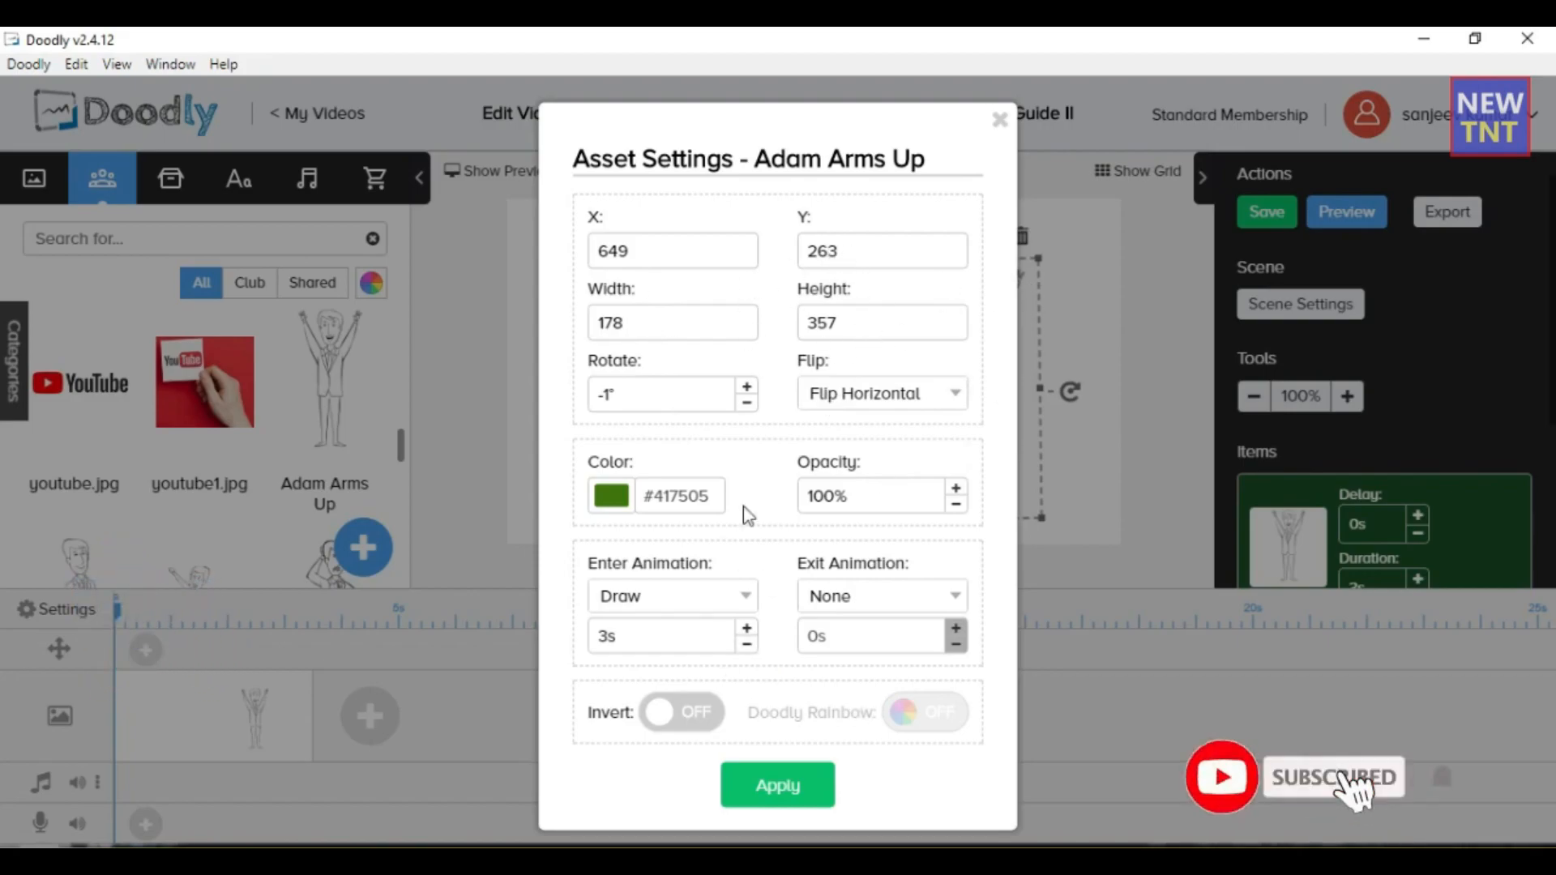
left_click(777, 784)
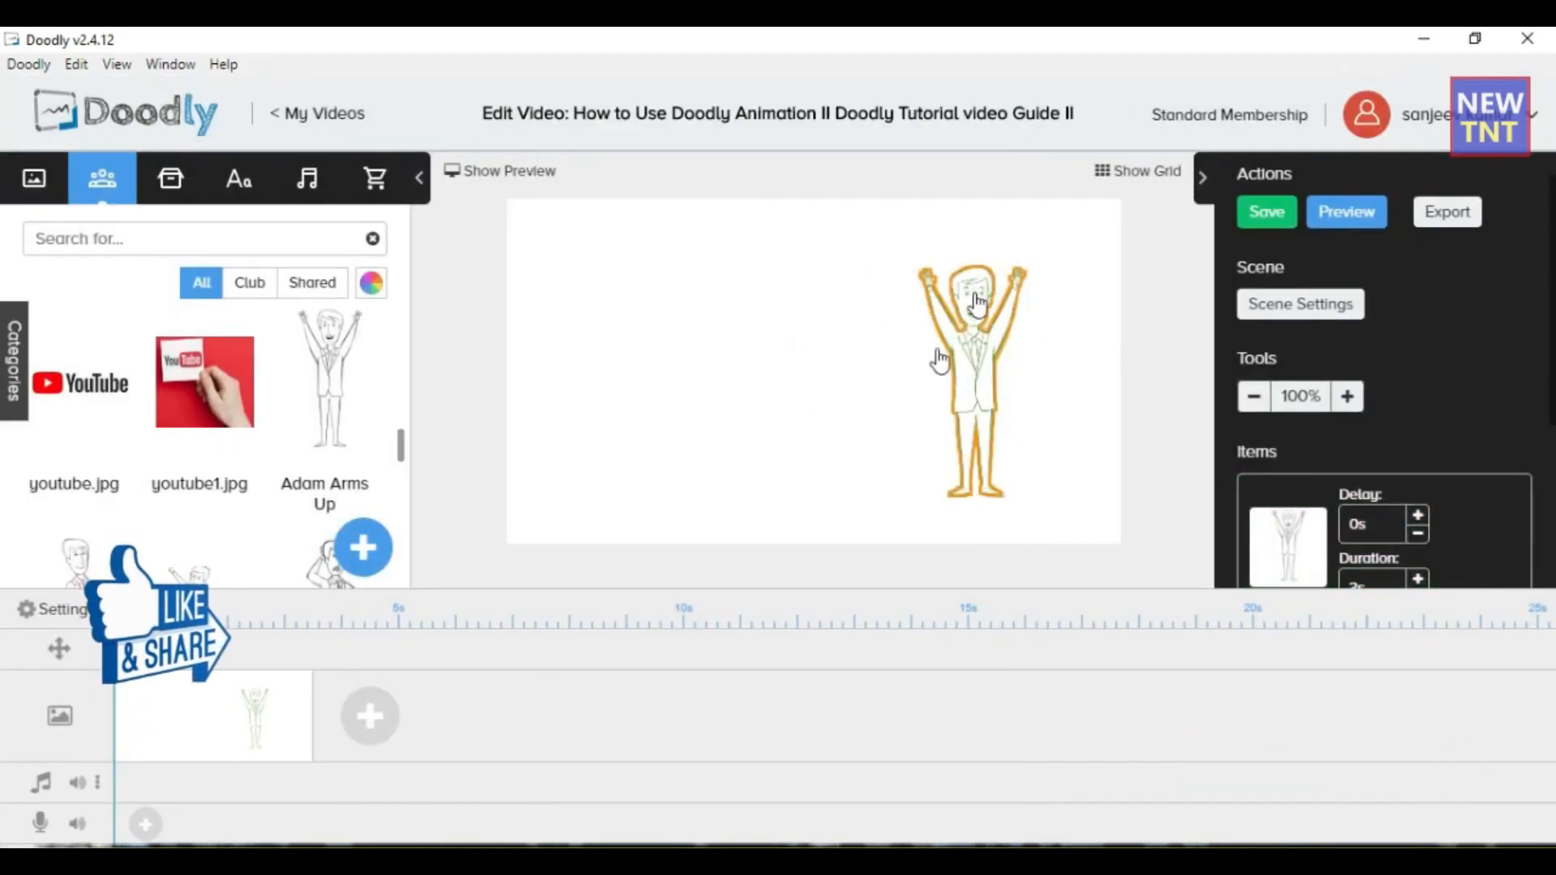
left_click(972, 387)
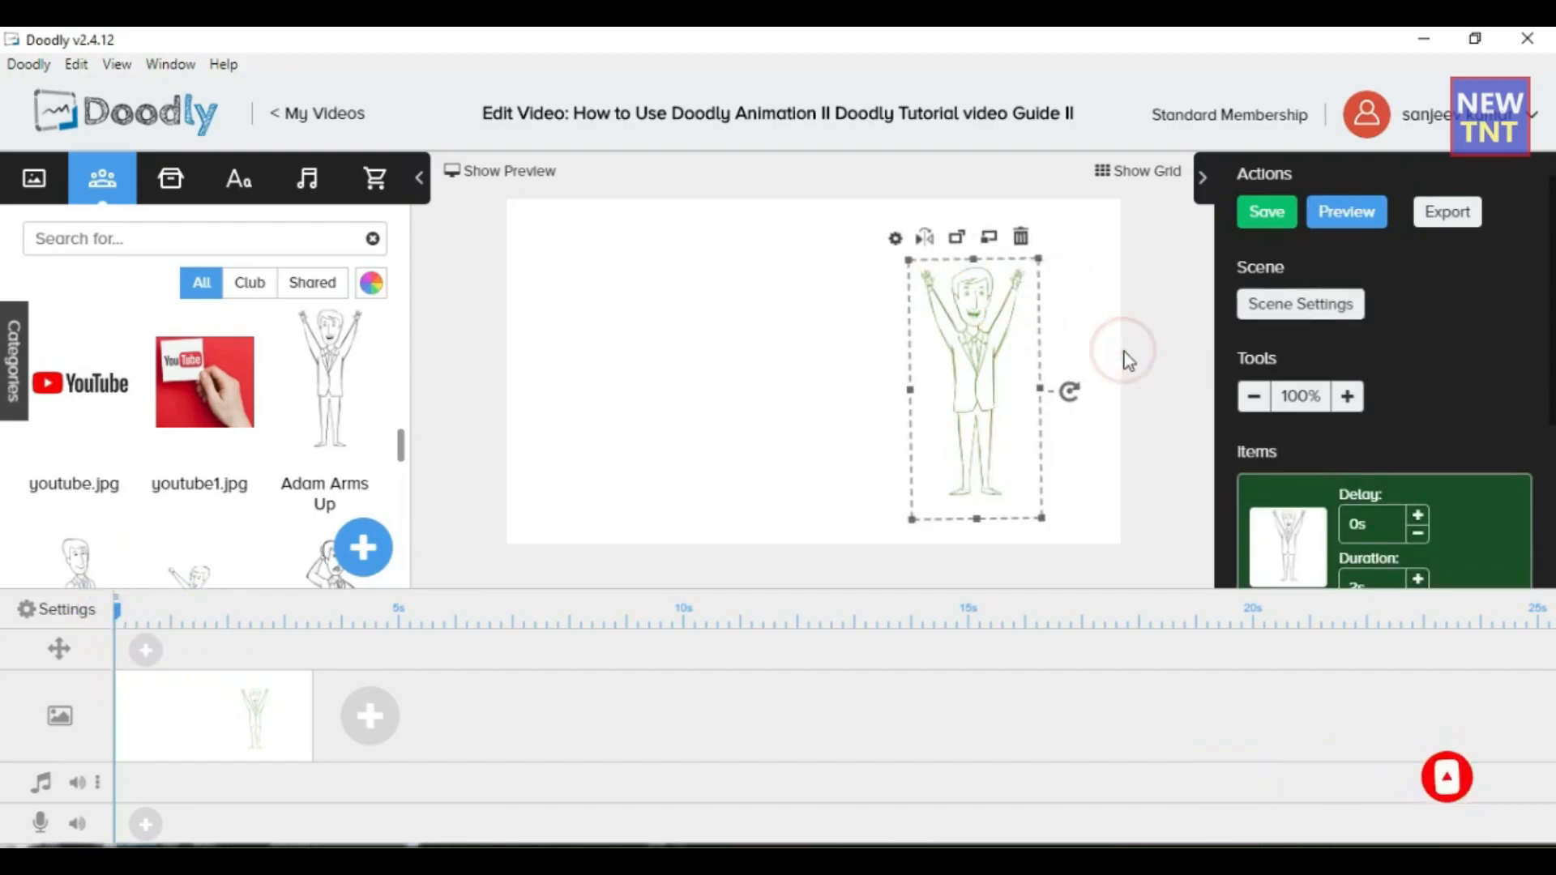
Step: Untick 'Use board and hand style from video settings' in Scene Settings and apply
left_click(1298, 303)
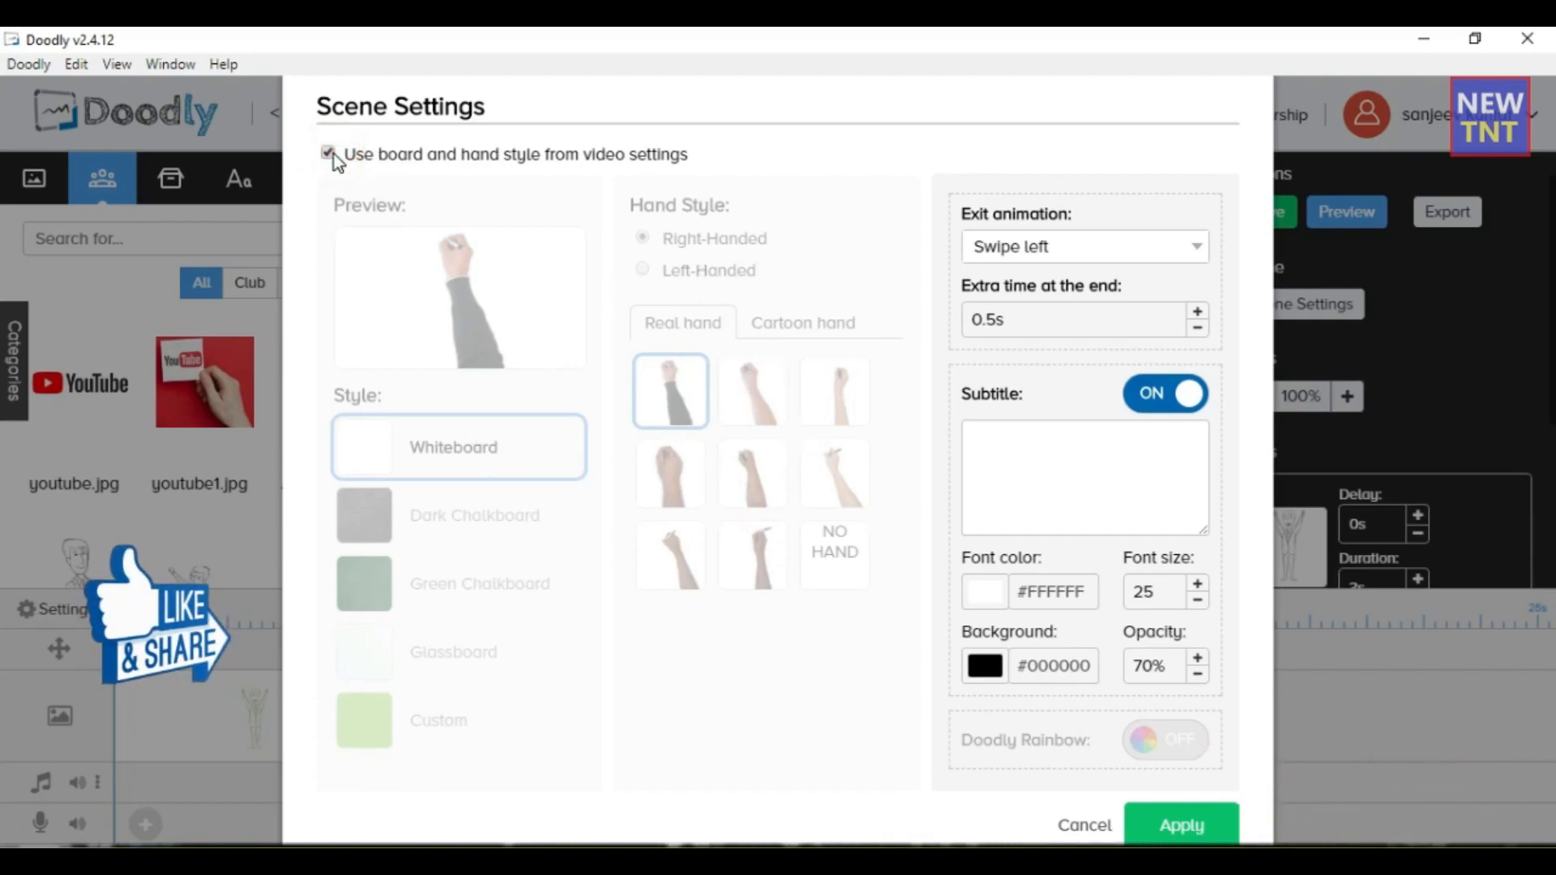
left_click(327, 152)
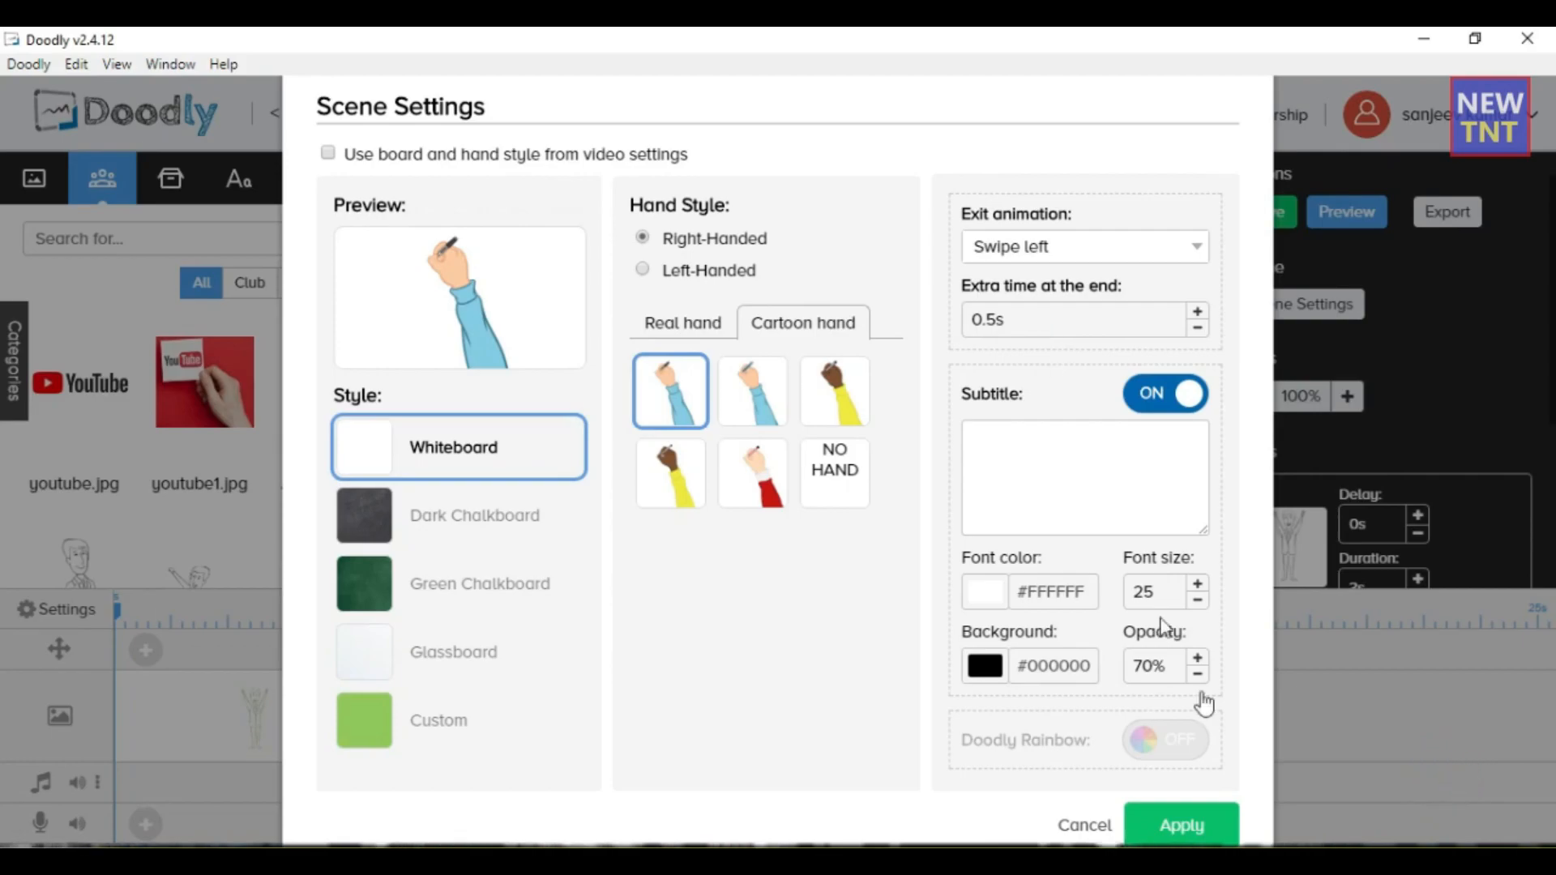
left_click(1180, 825)
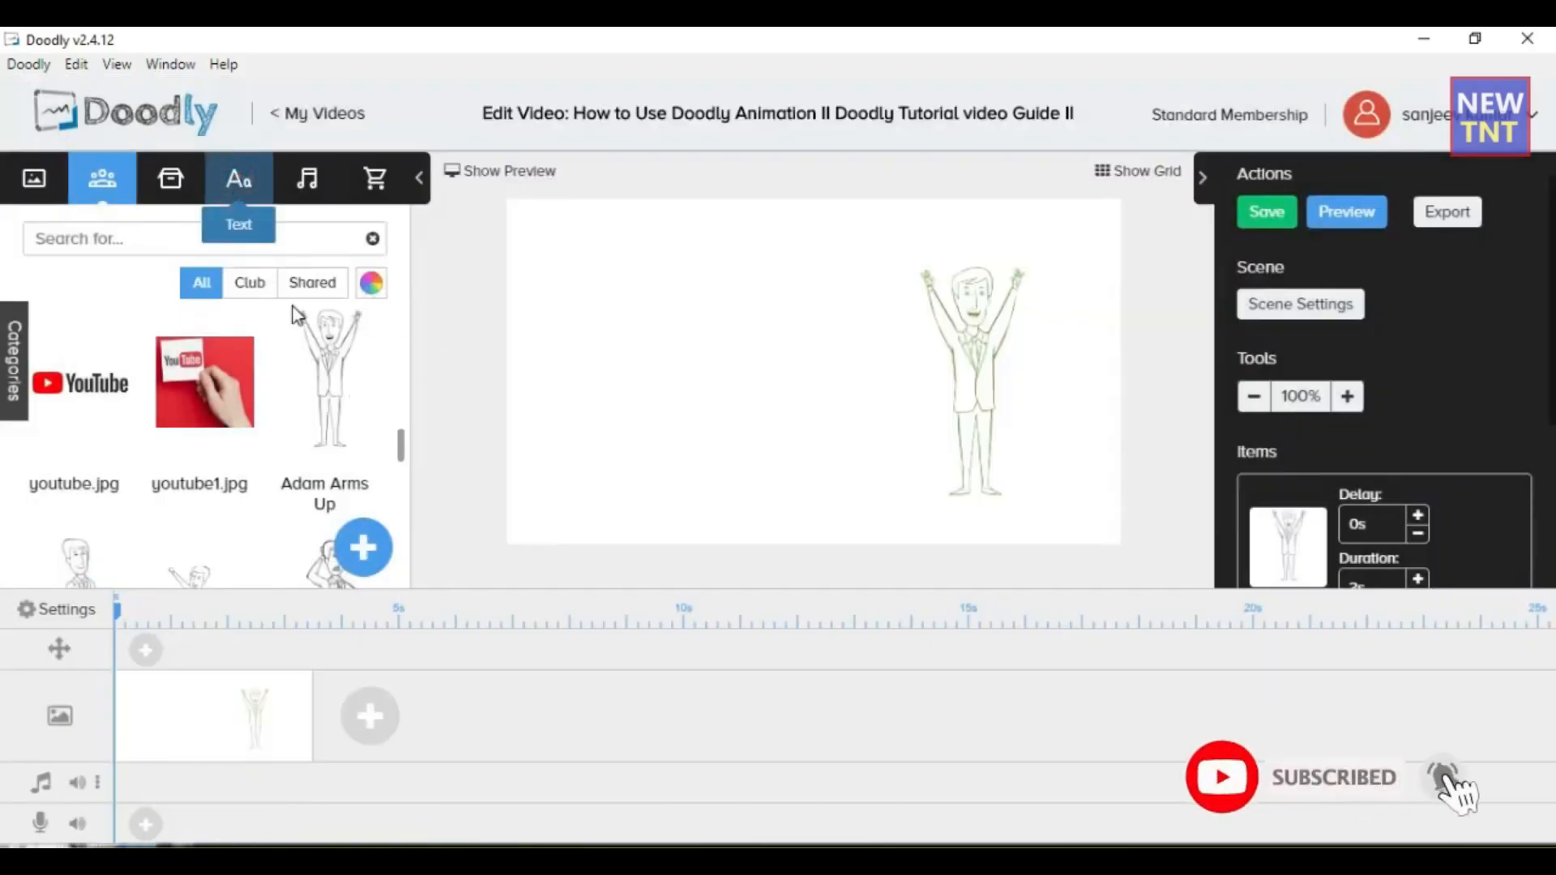
Step: Add a Handlee Regular text box reading 'hi' beside the green character
left_click(237, 179)
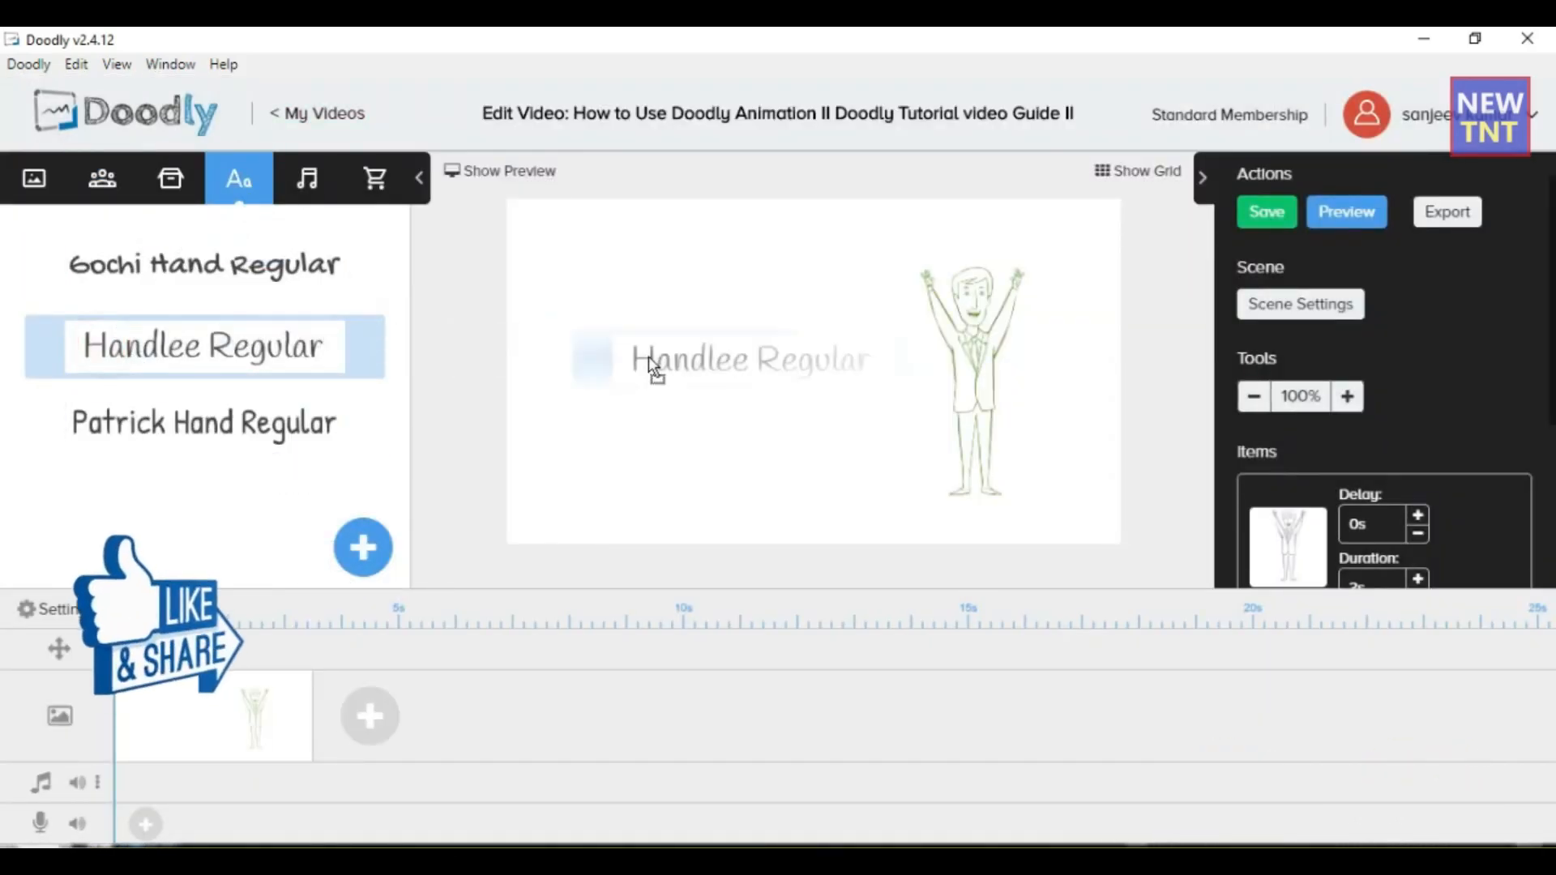
left_click(203, 345)
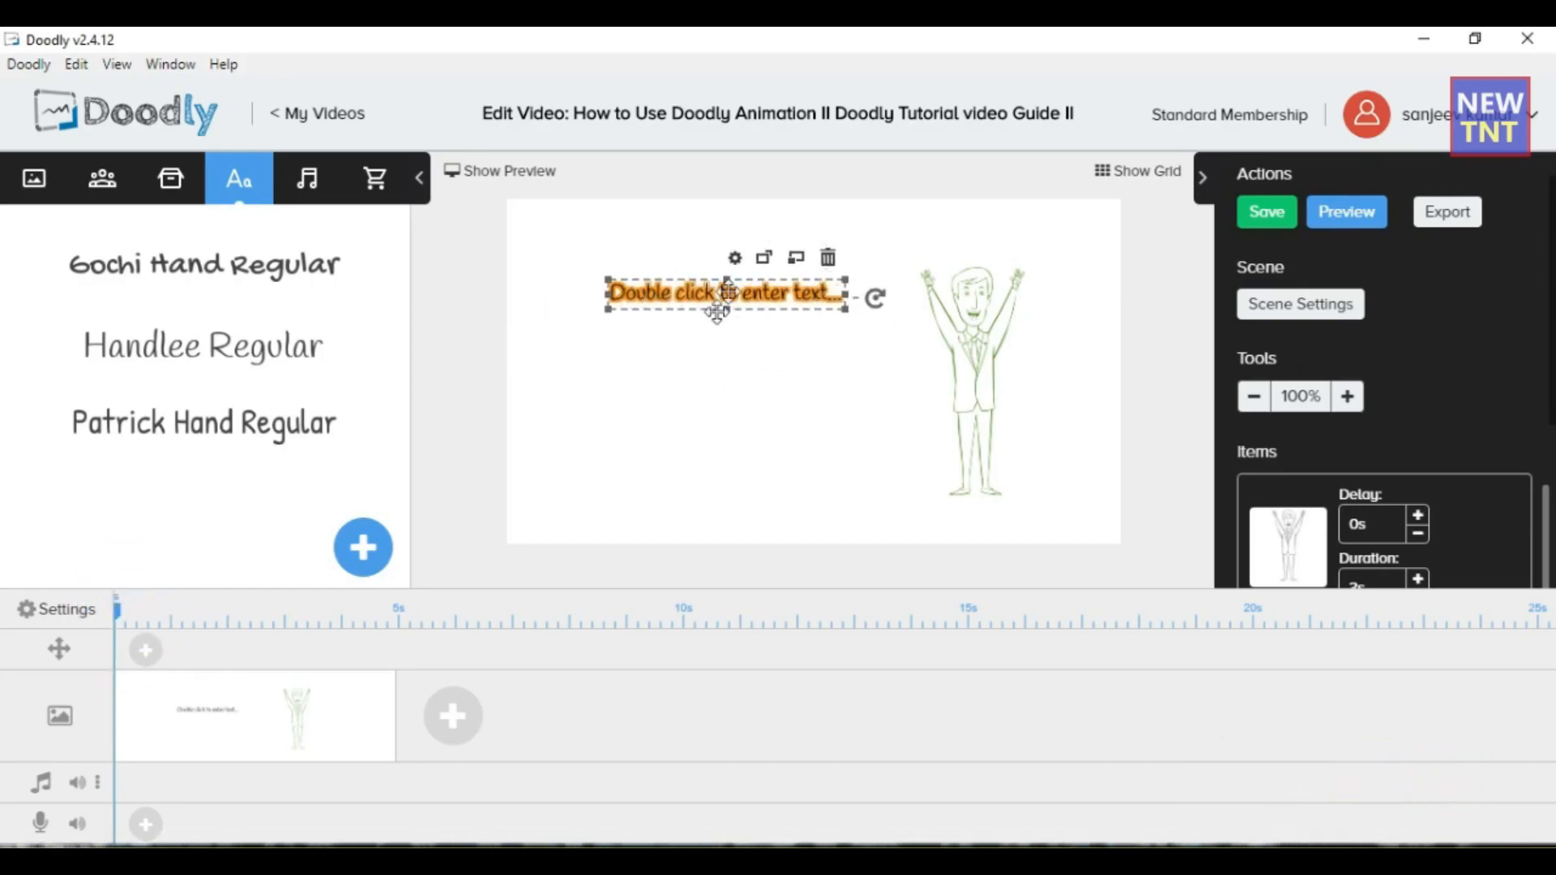
double_click(724, 293)
type("hi")
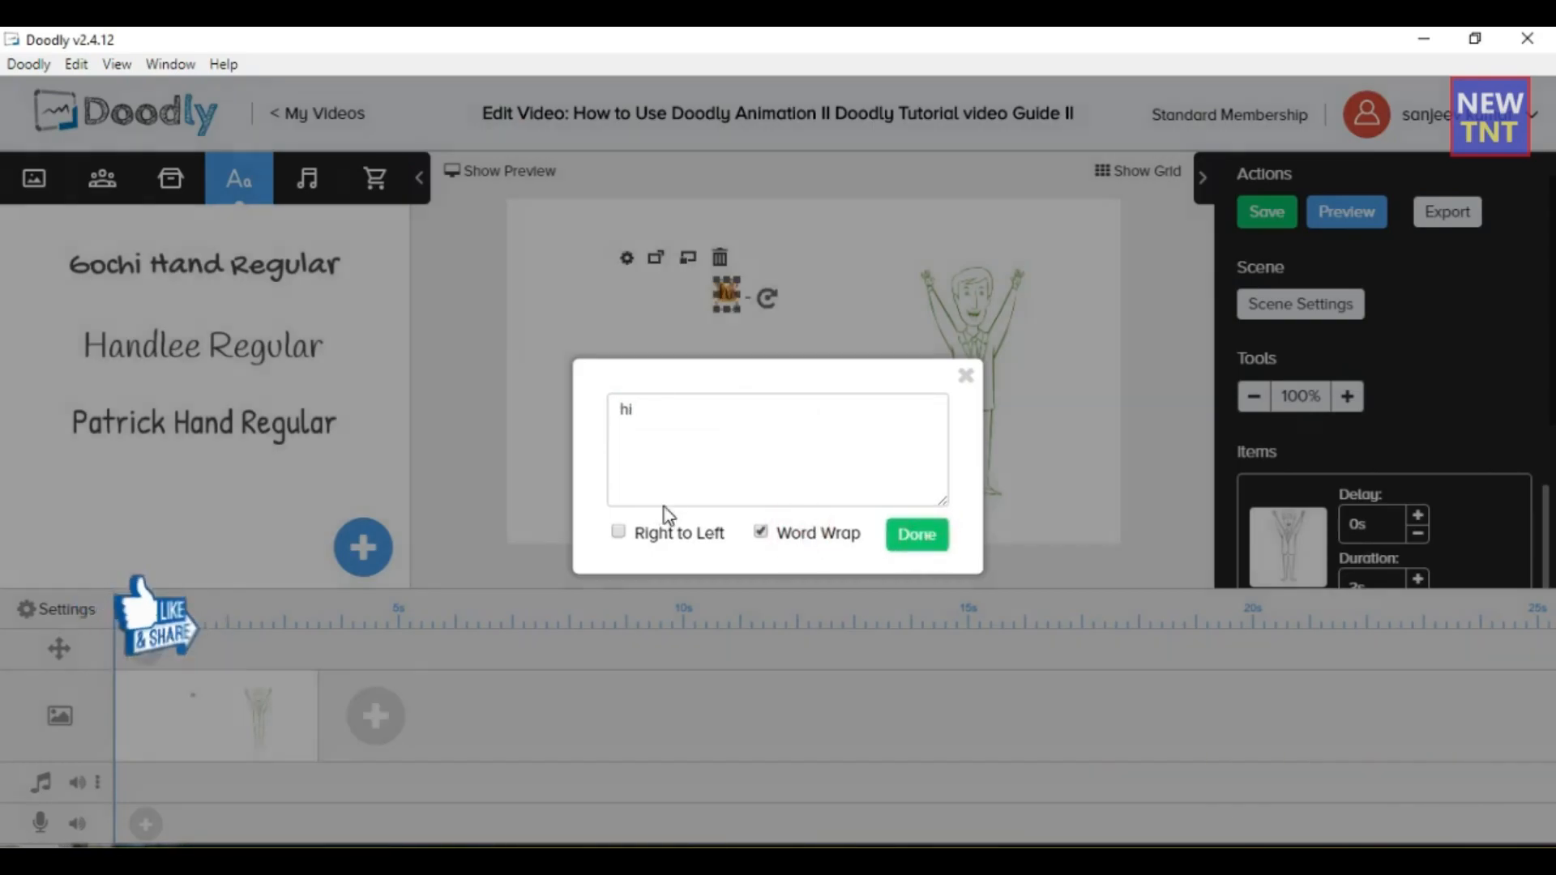
left_click(914, 533)
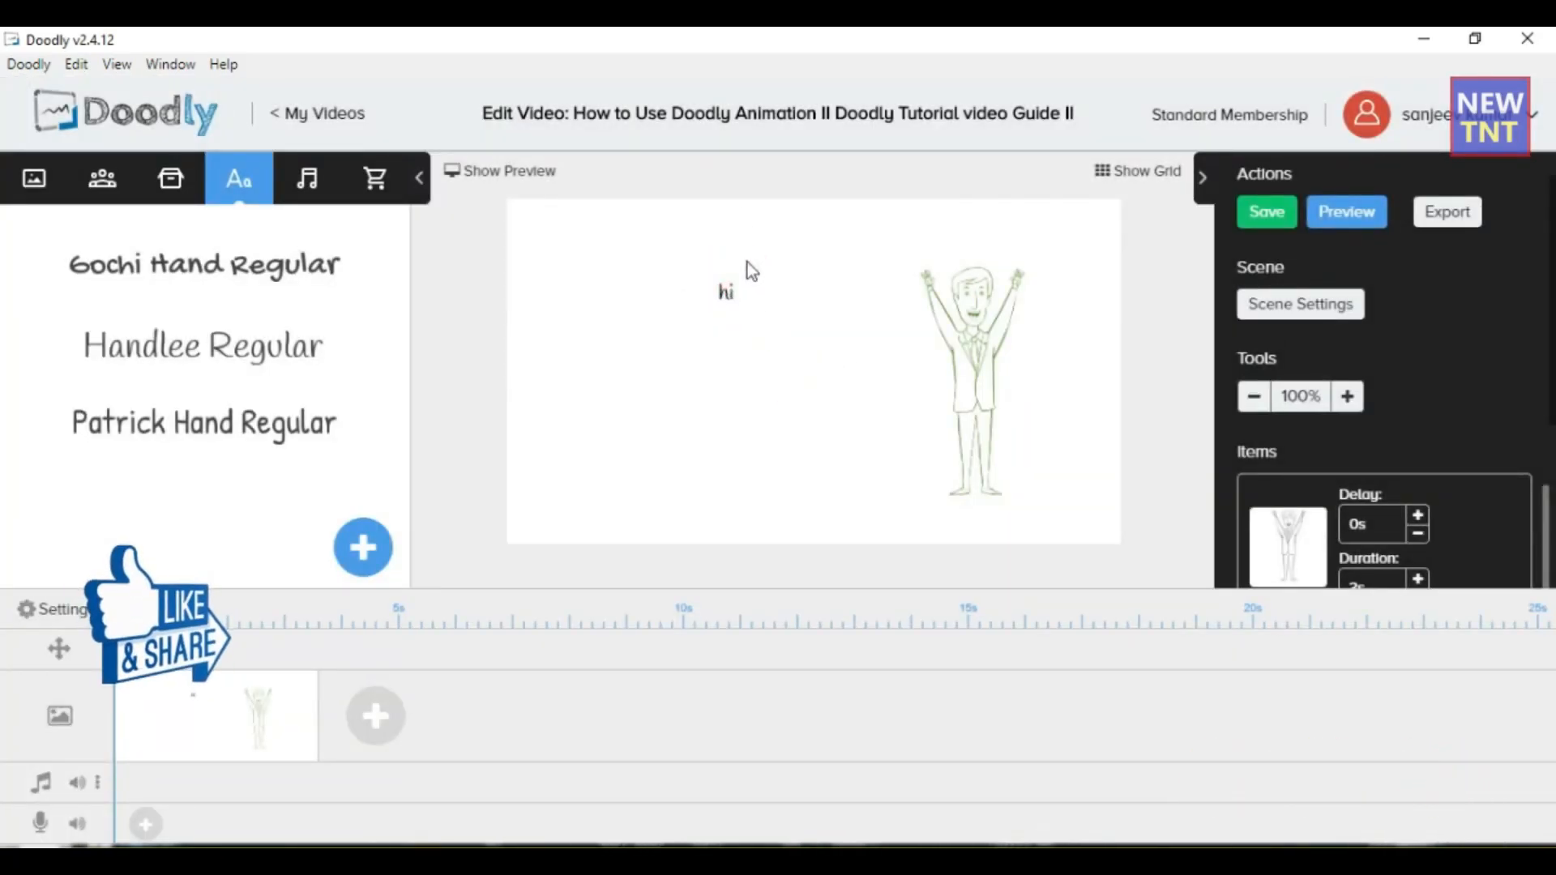
left_click(726, 290)
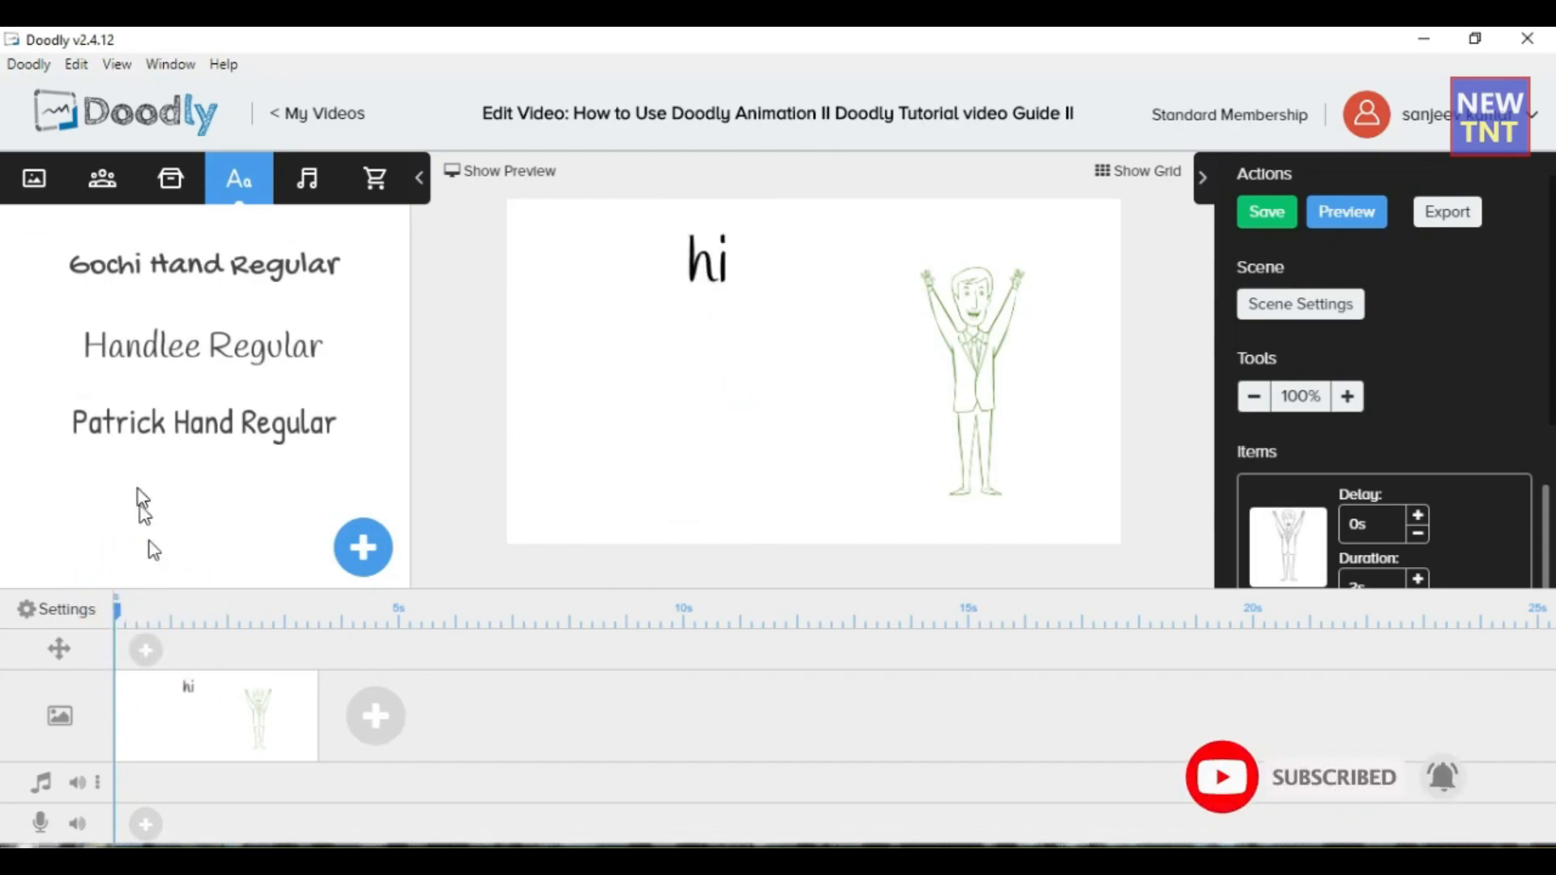
mouse_move(148, 829)
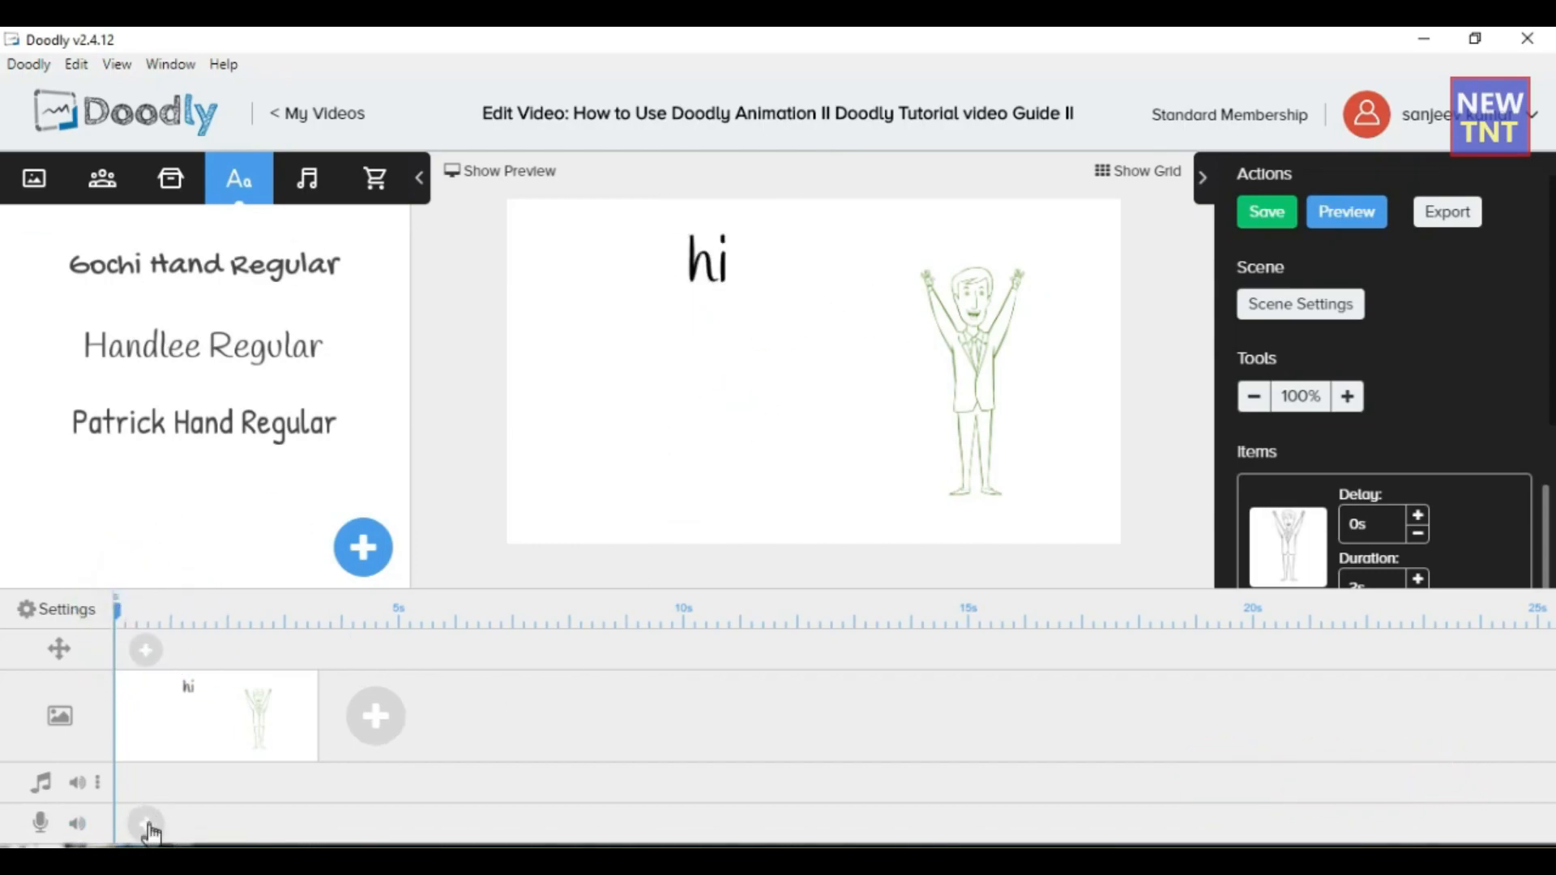
left_click(146, 827)
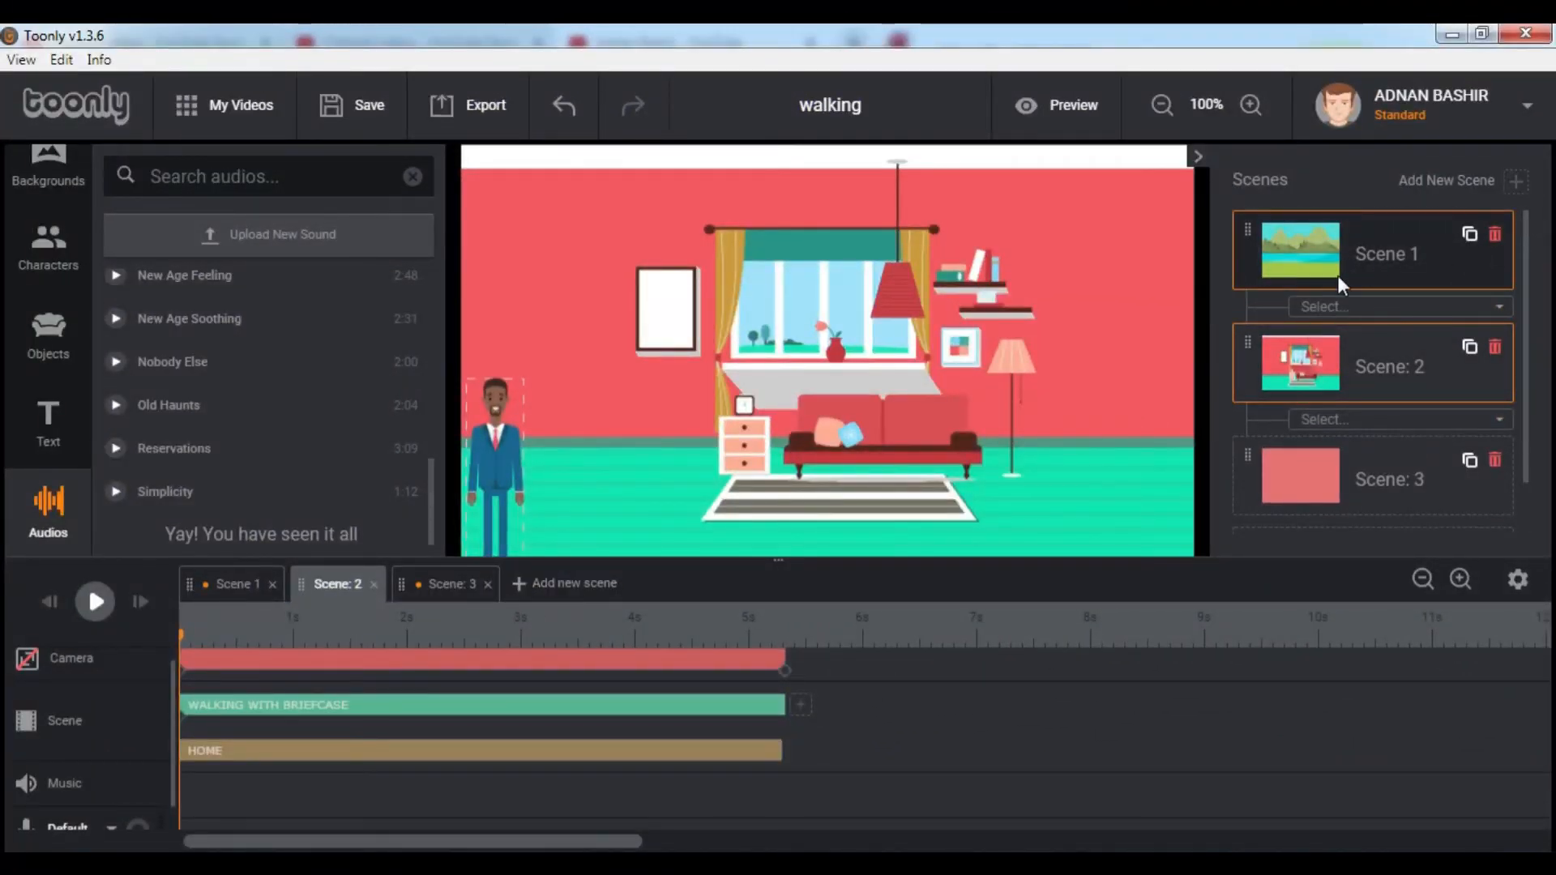
Step: Set Scene 1's transition to Slide Left and play back Scene 2 briefly
left_click(1397, 306)
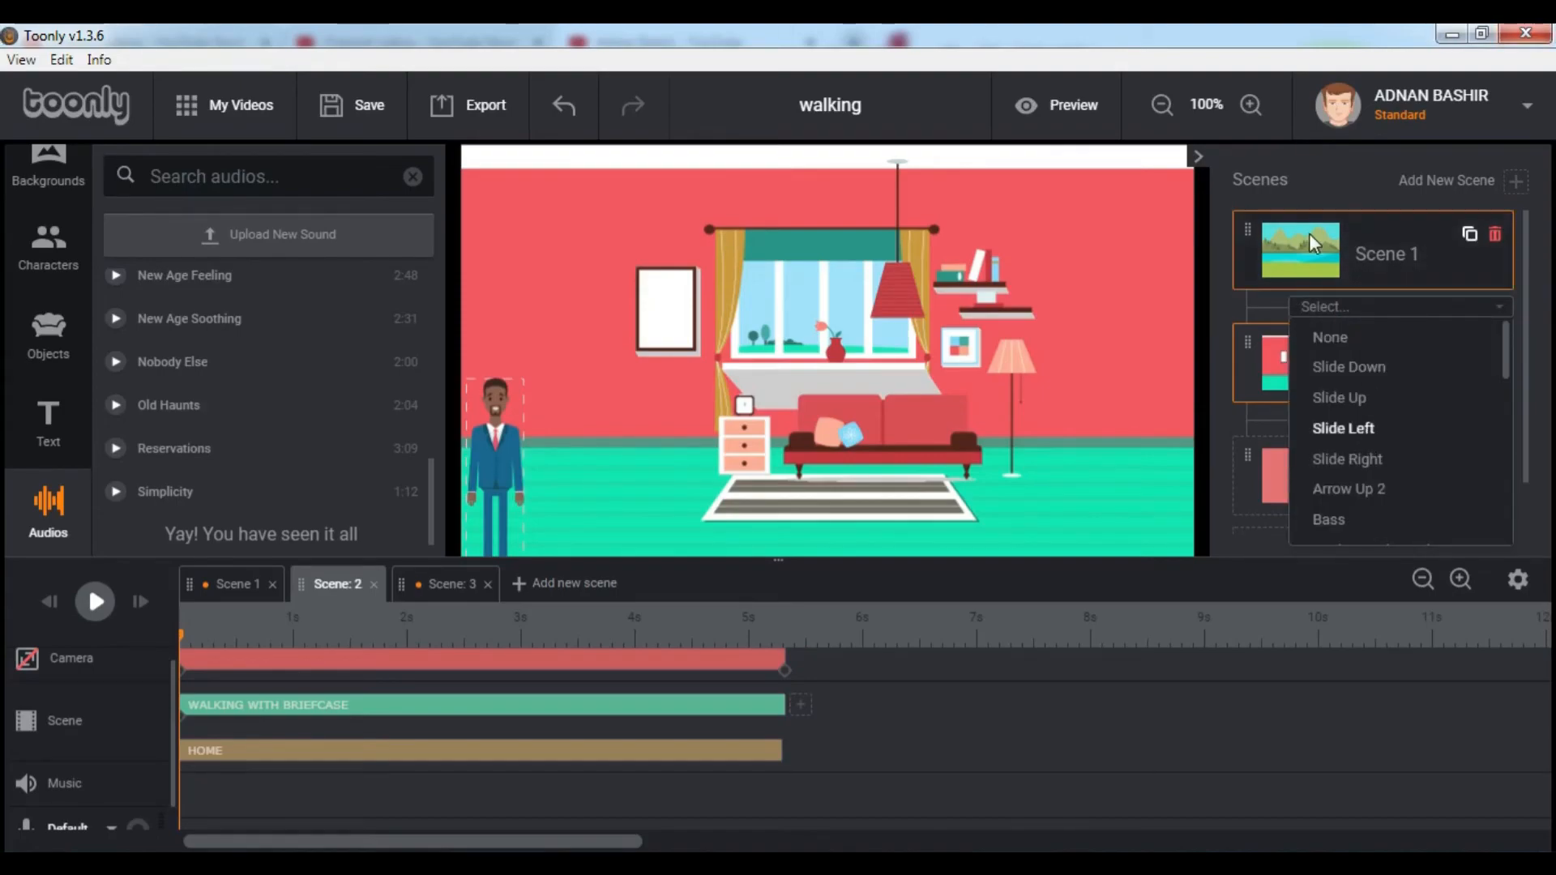
left_click(1342, 428)
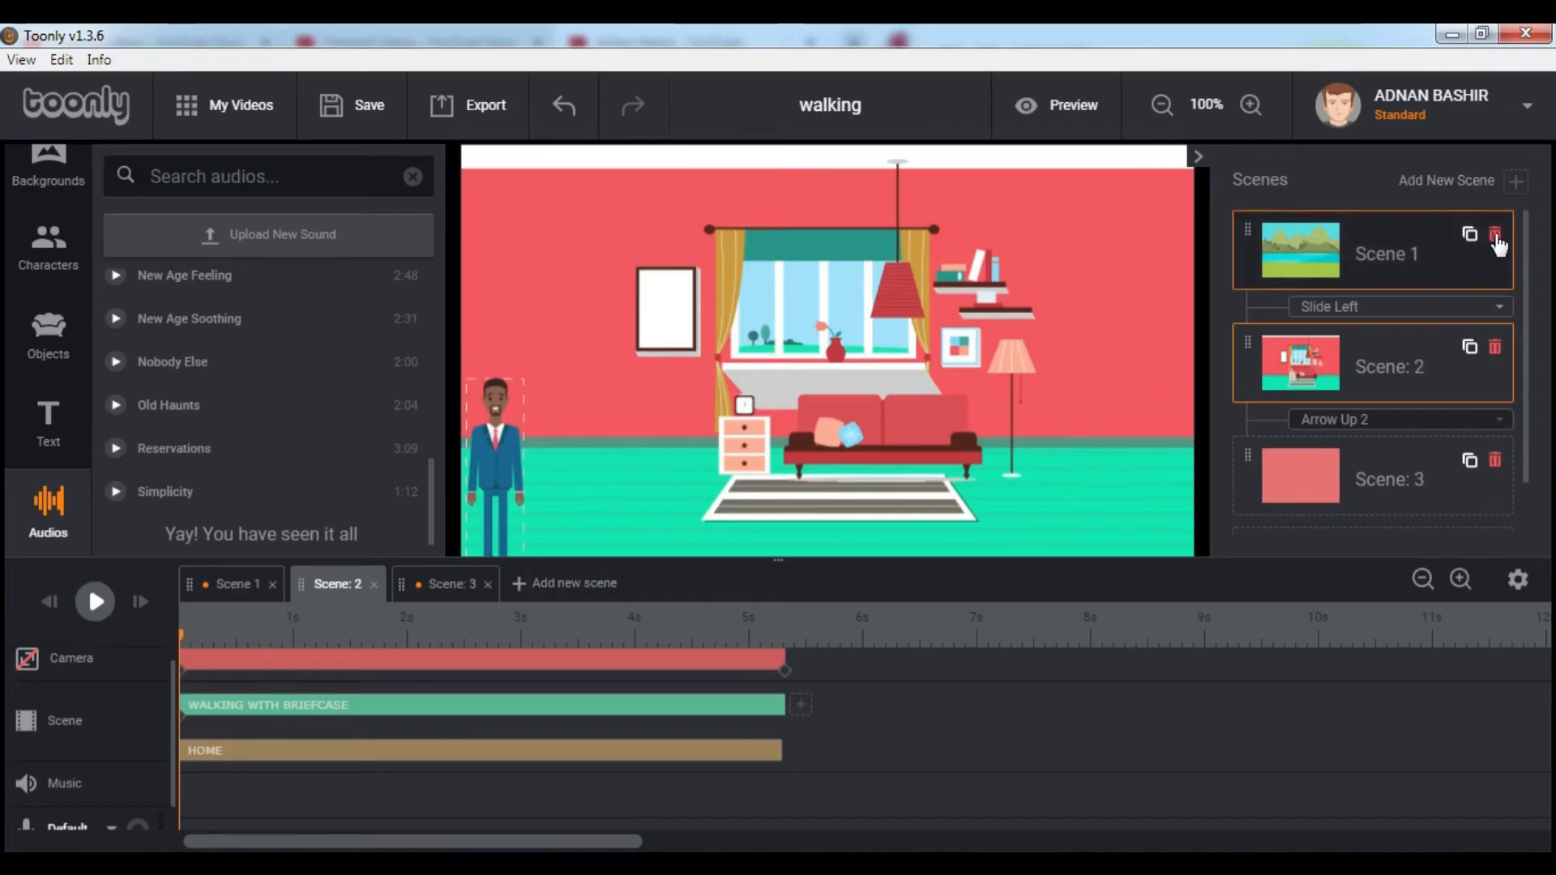
left_click(96, 601)
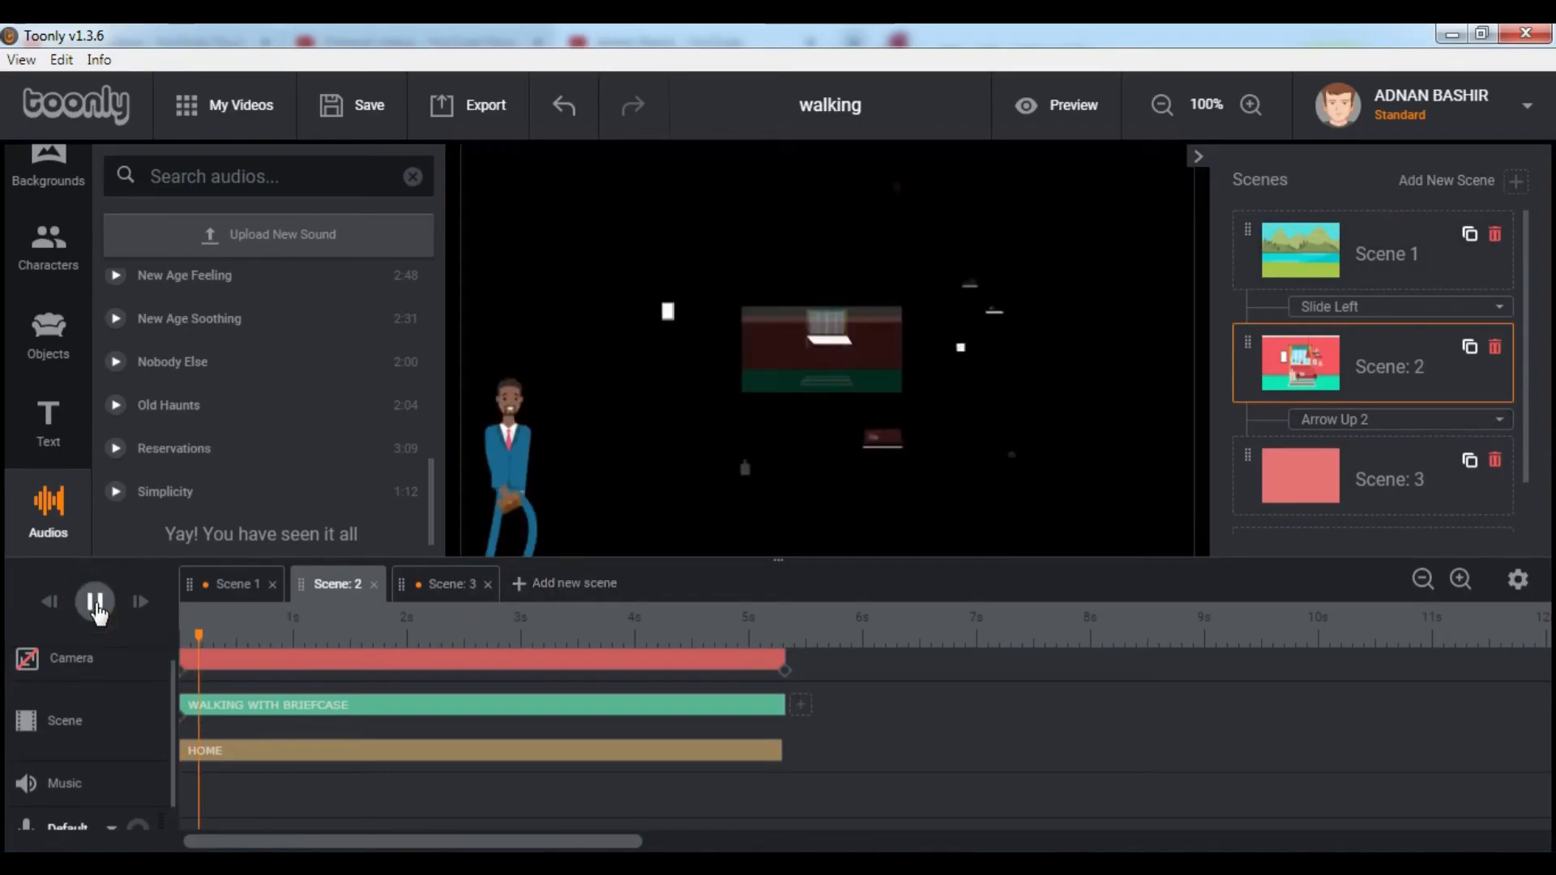
left_click(96, 603)
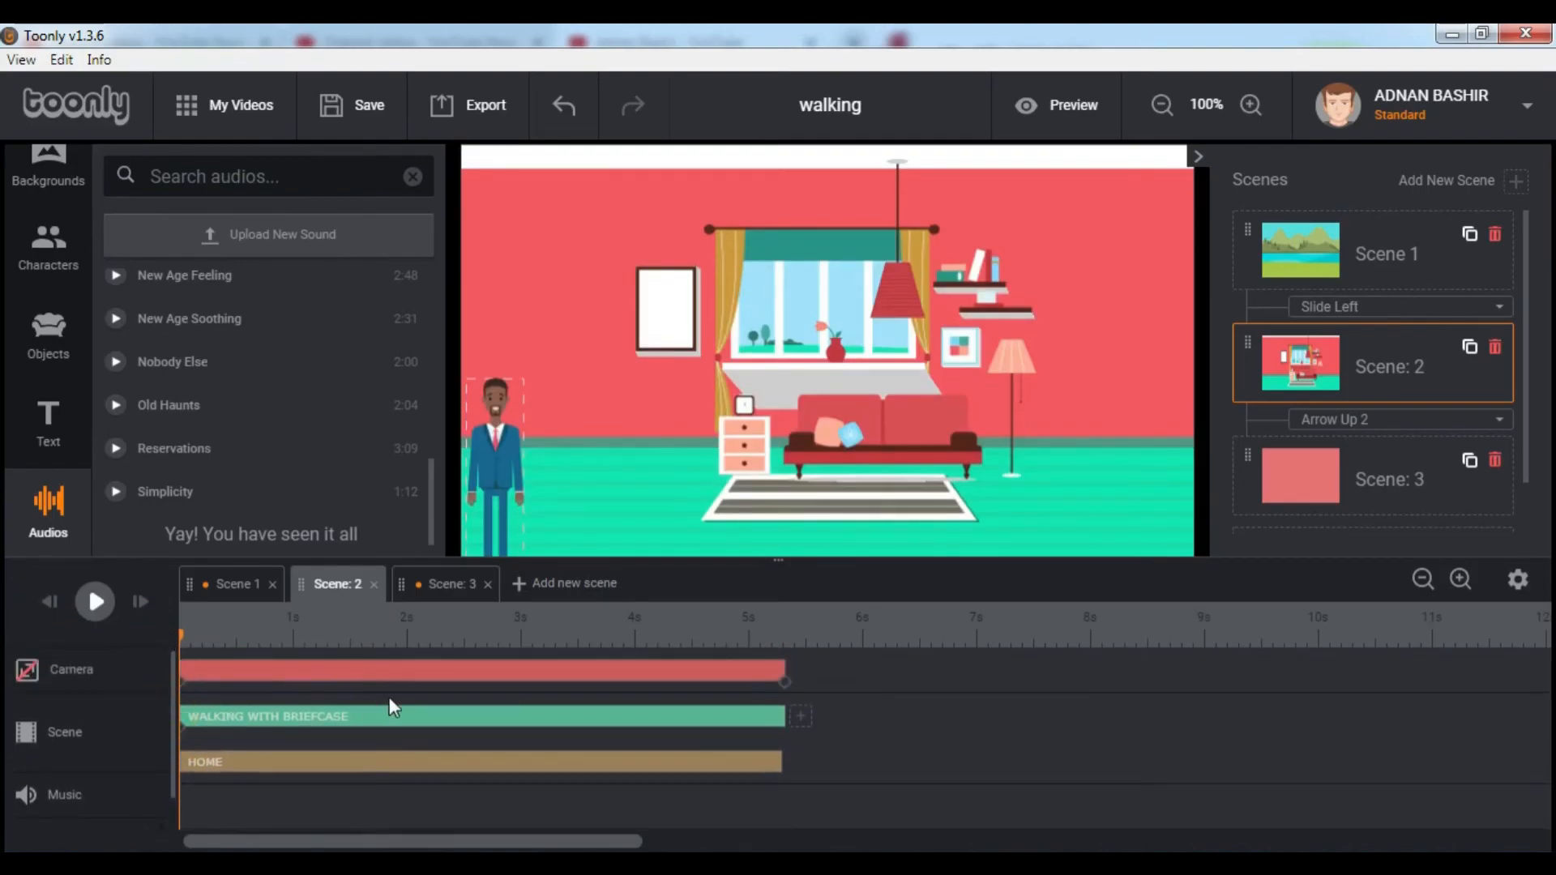
Step: Switch to Scene 1, adjust timeline zoom, and preview the whole video with transitions
left_click(496, 457)
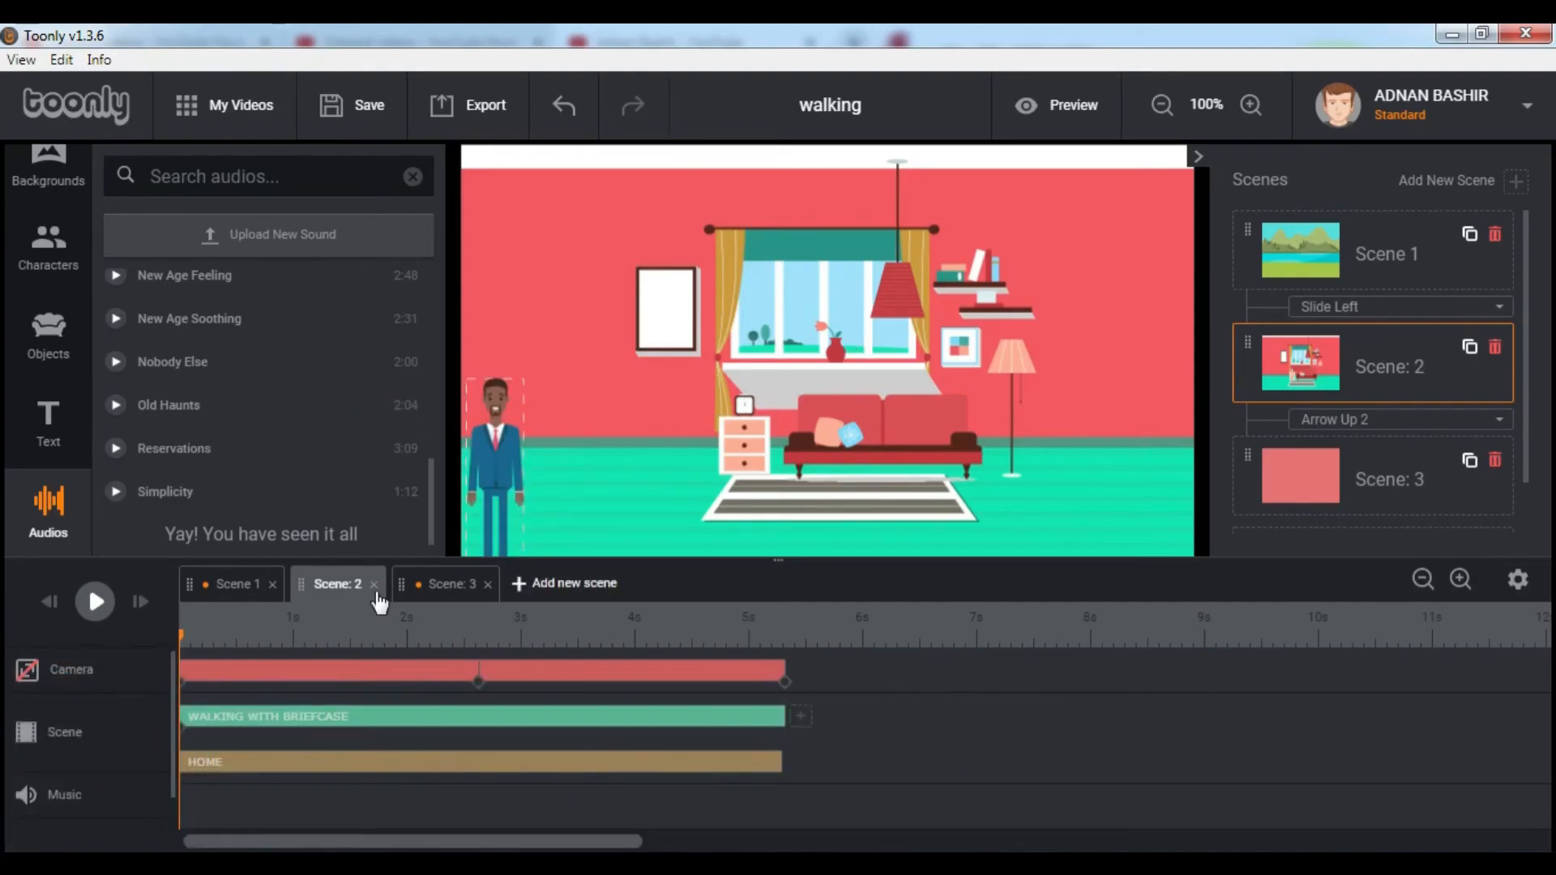
left_click(223, 583)
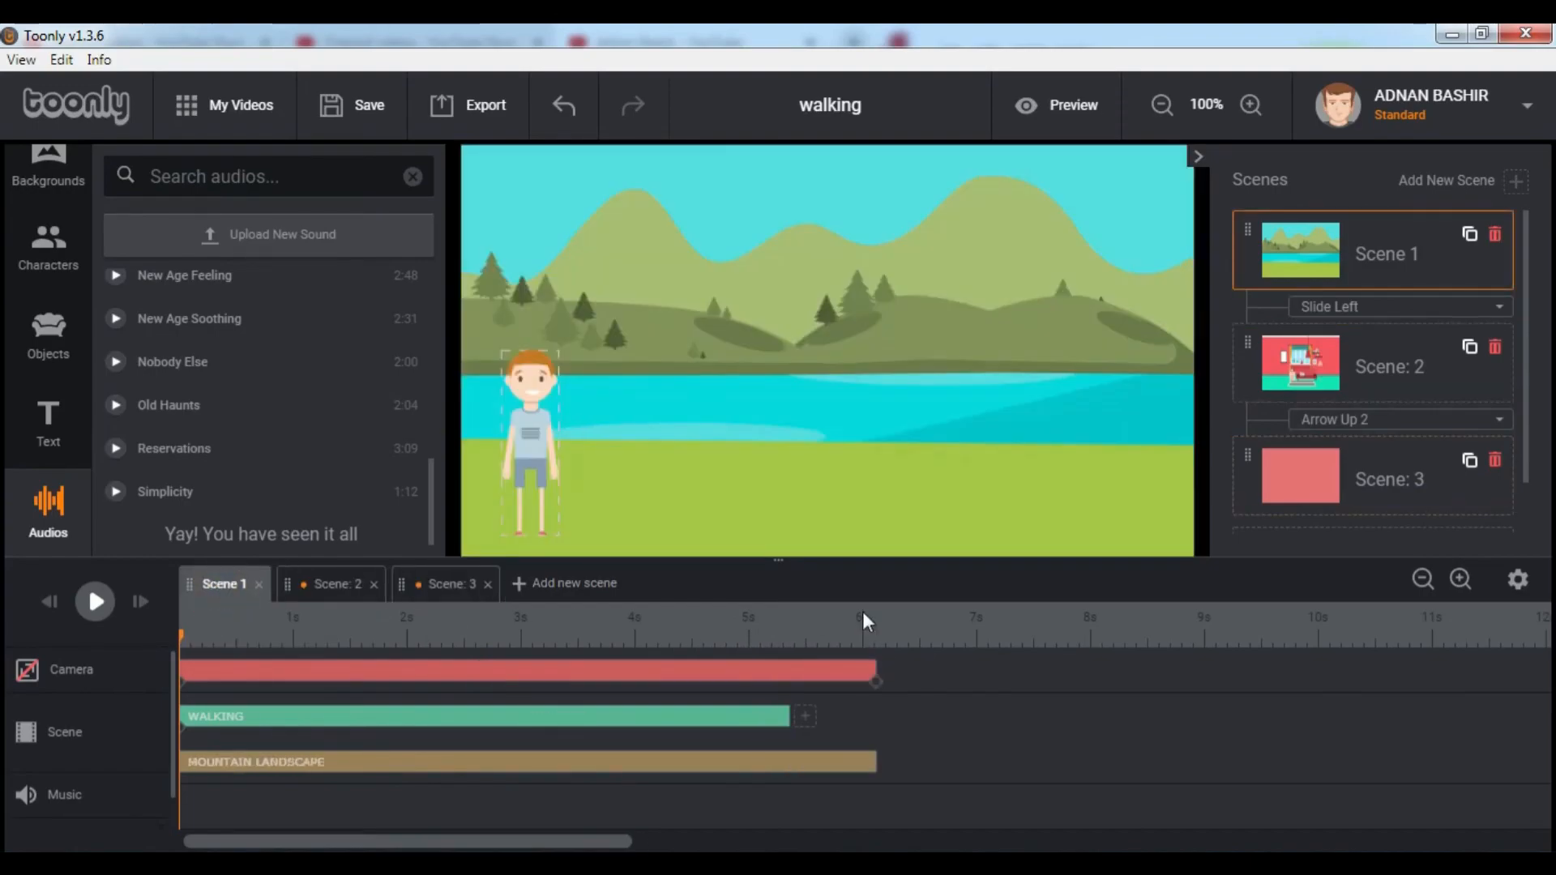
left_click(1421, 580)
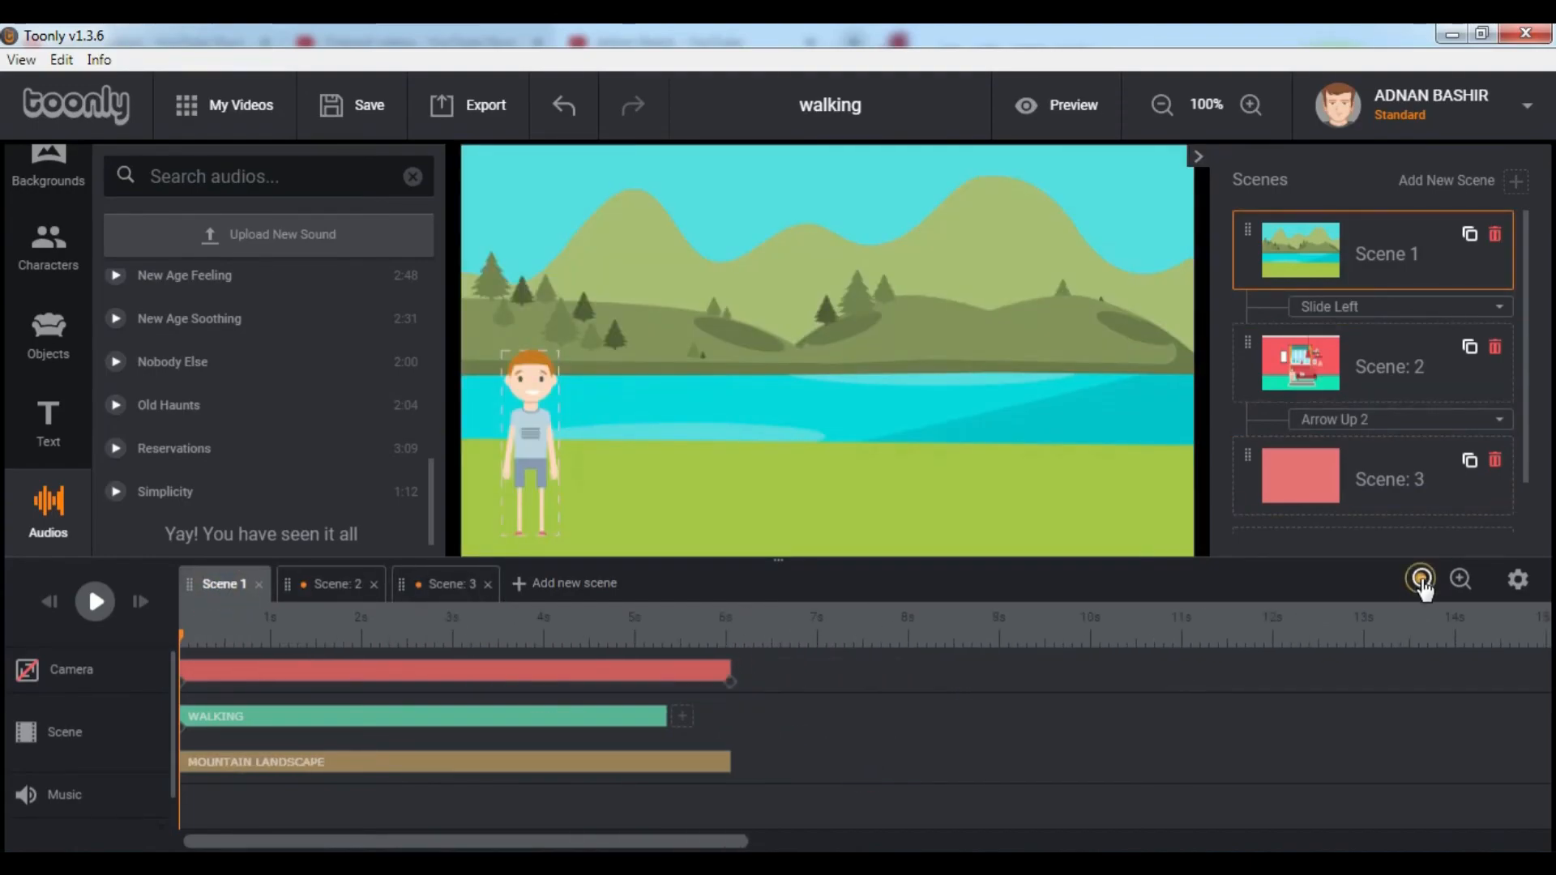
left_click(1460, 580)
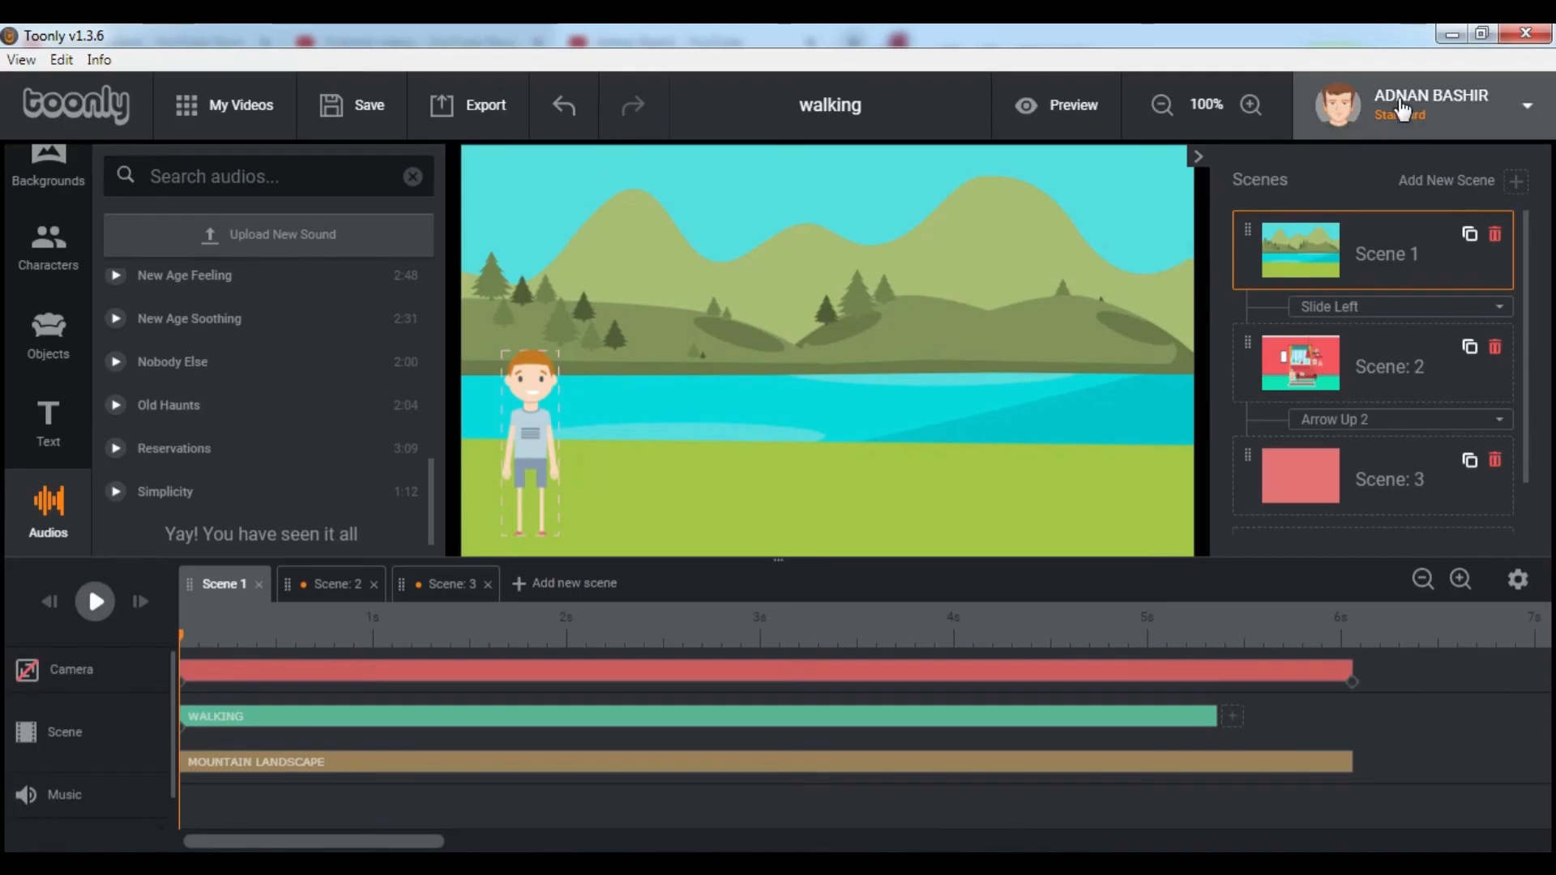
left_click(1055, 103)
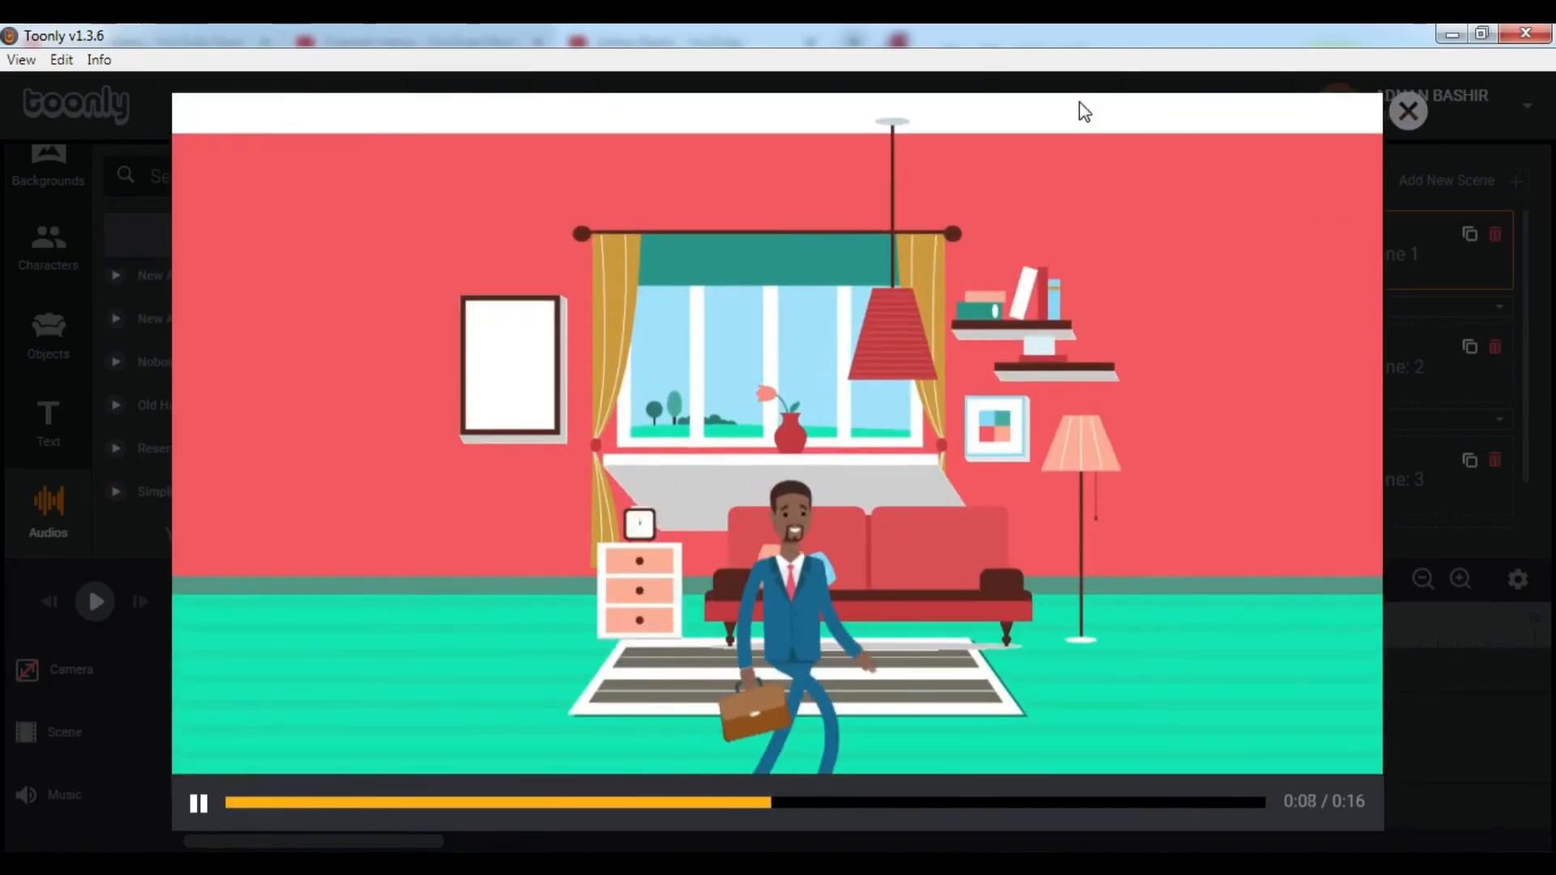
left_click(1407, 110)
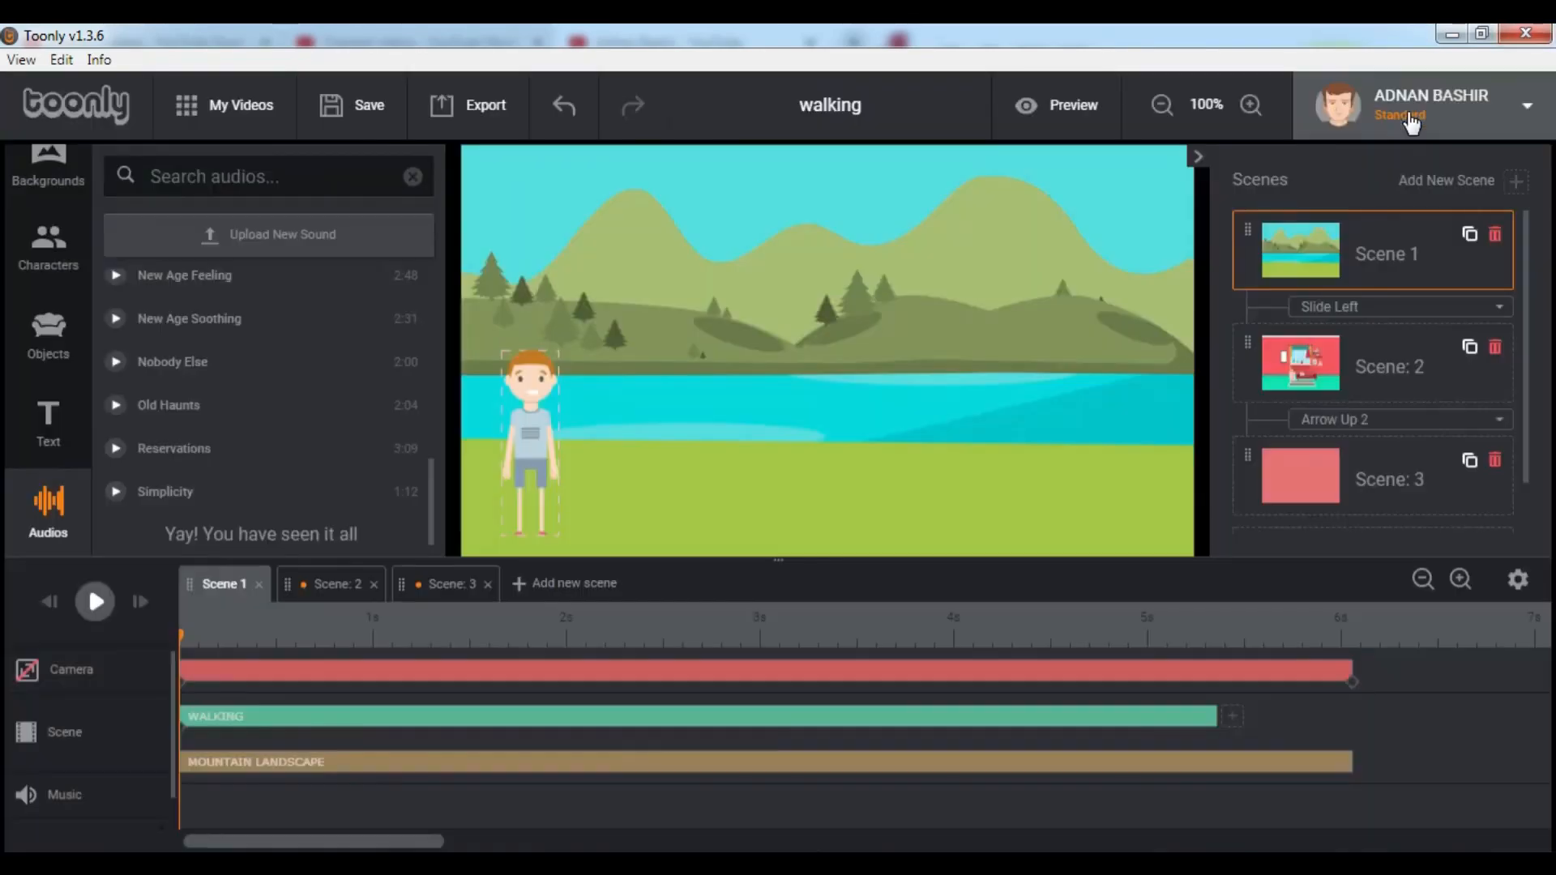